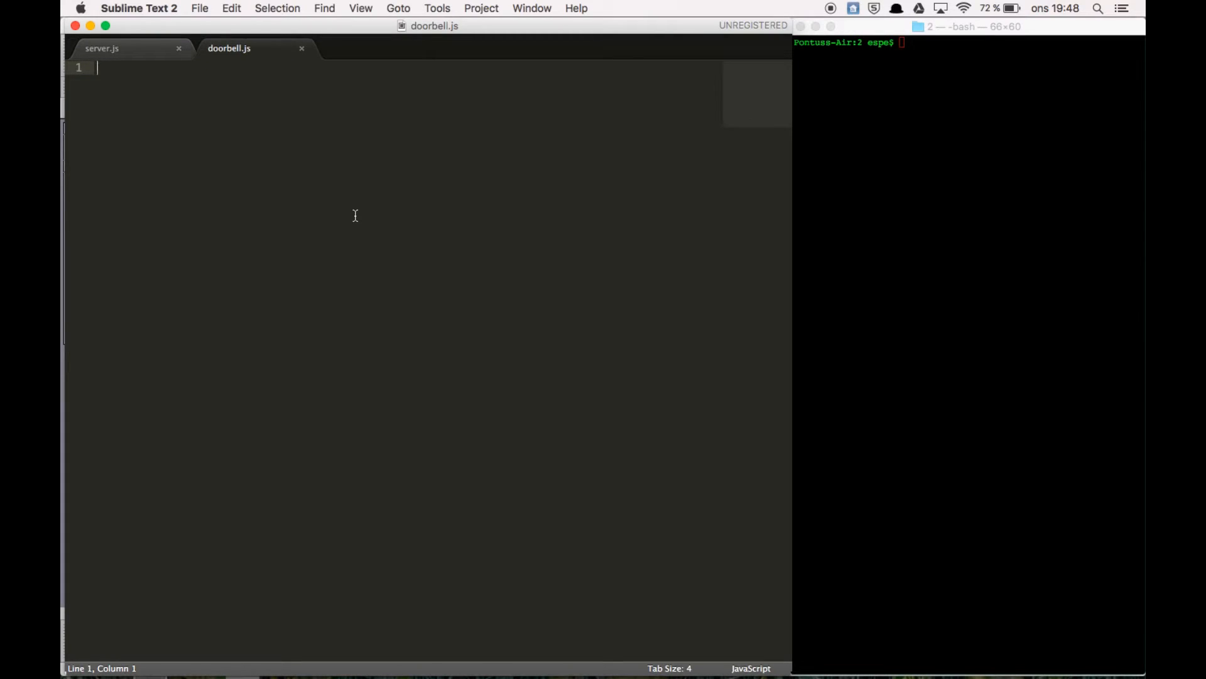
# Step: Require the telldus, express and request modules at the top of doorbell.js
pyautogui.write('var')
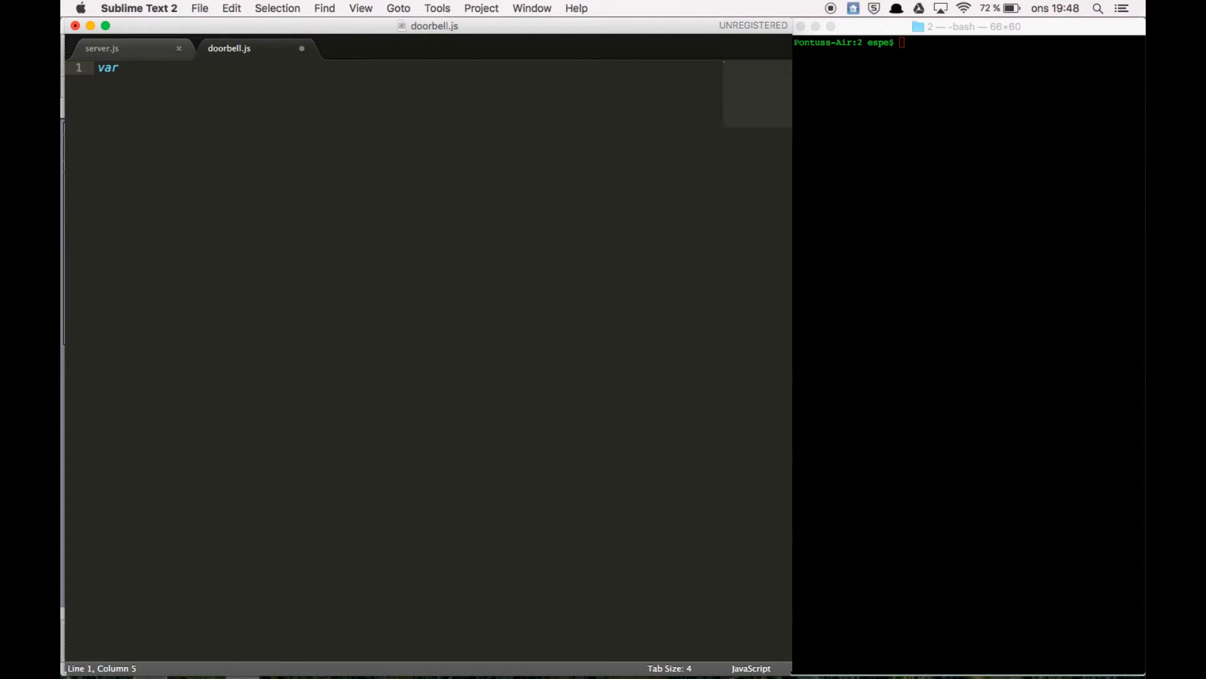
pyautogui.write('telldus = require("telldus");')
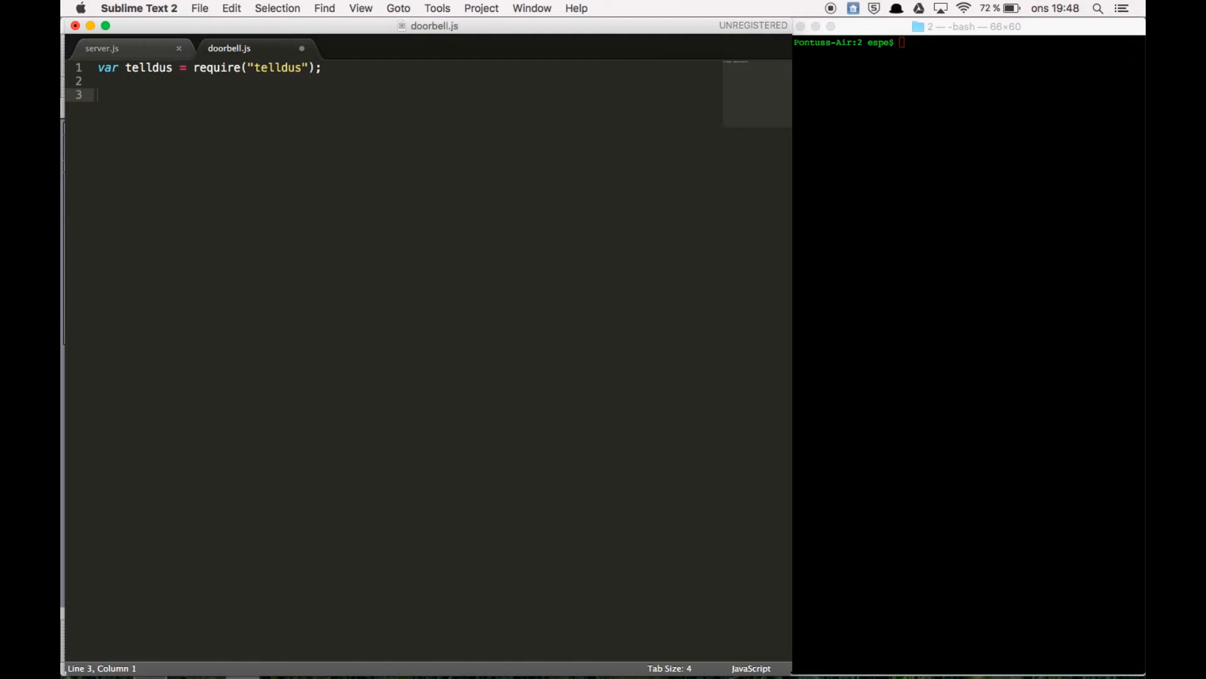
pyautogui.write('var epxress = require("express");')
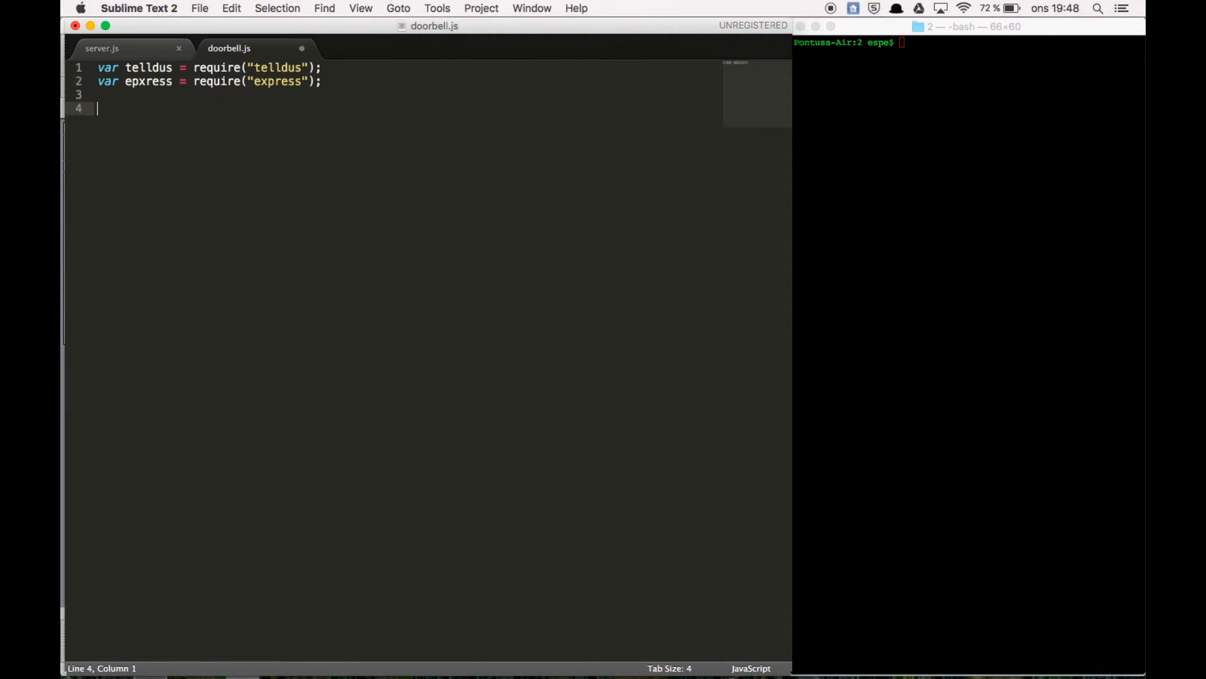
pyautogui.write('var')
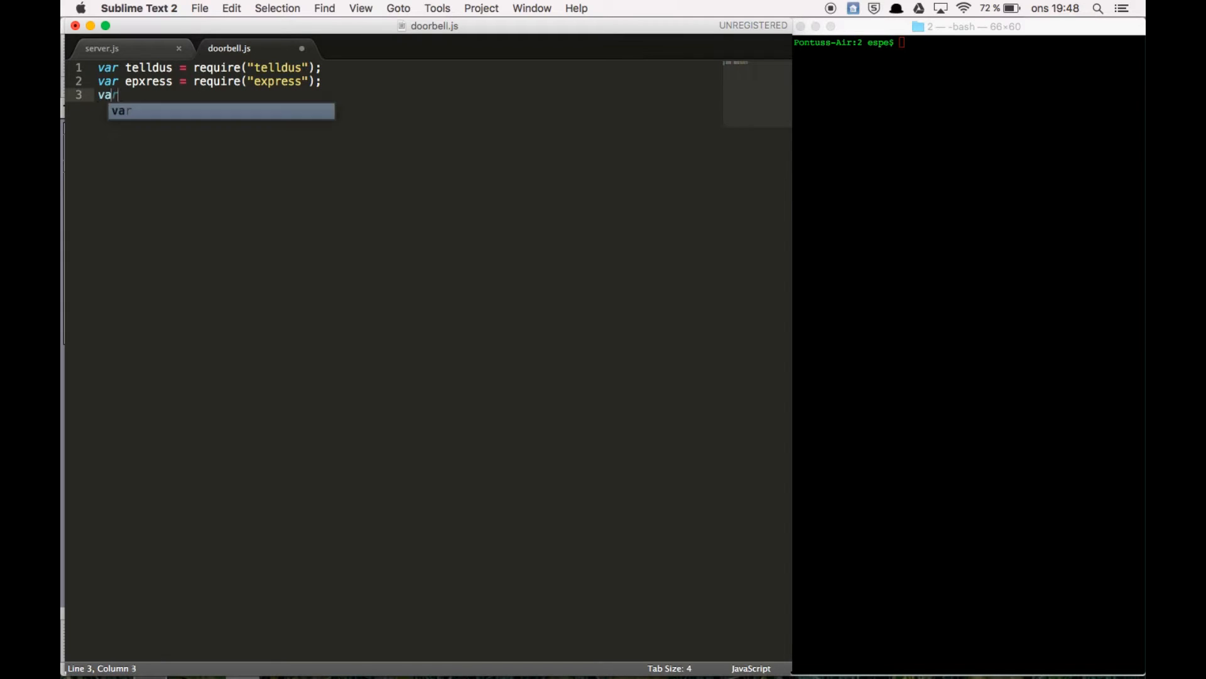
pyautogui.write('request = require("request");')
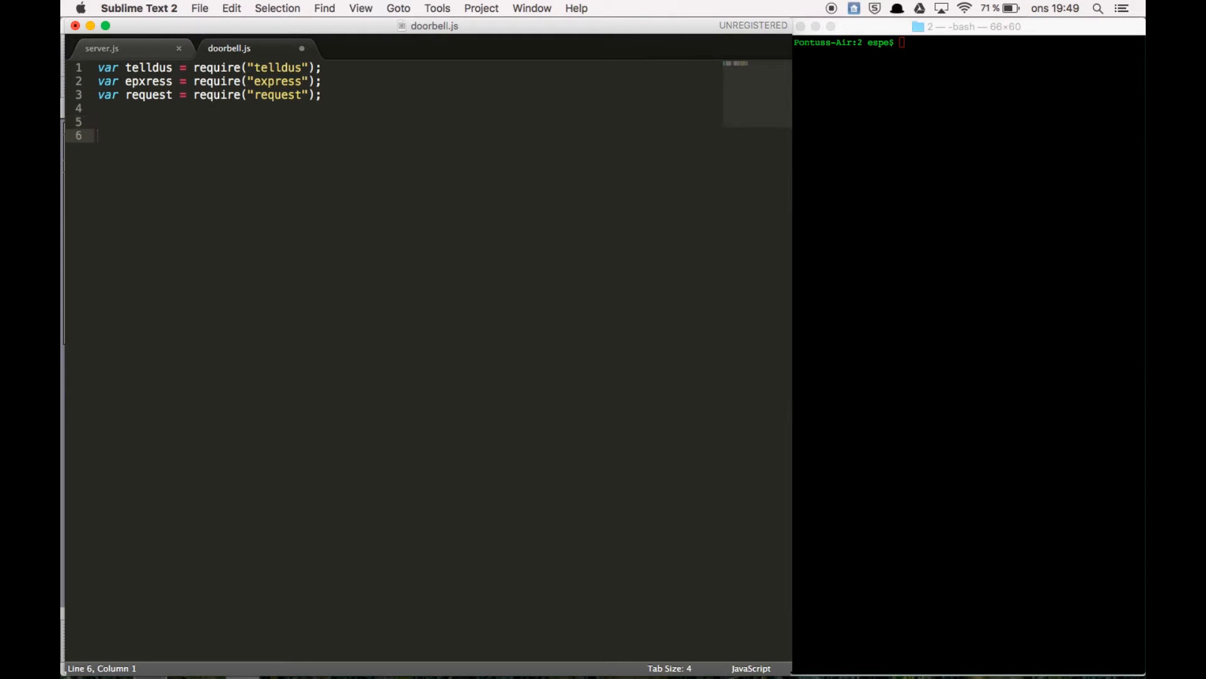
# Step: Create var app = express() and an empty app.listen(3000, function(){}) callback
pyautogui.write('var')
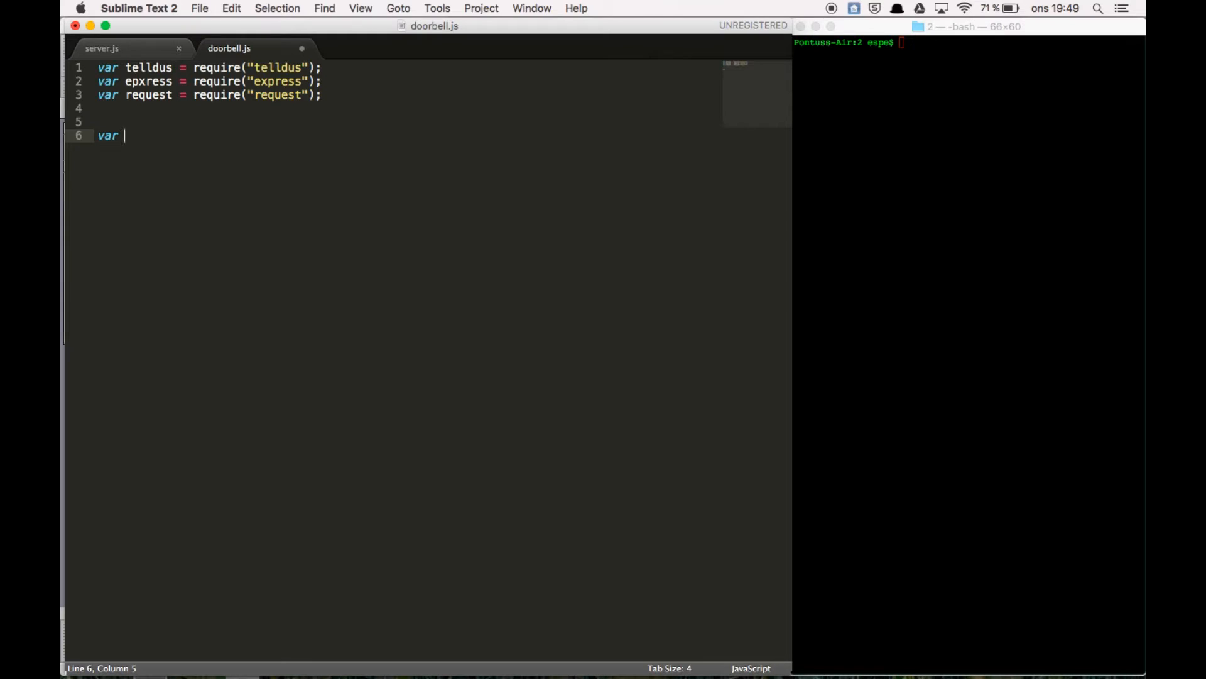
pyautogui.write('app = express();')
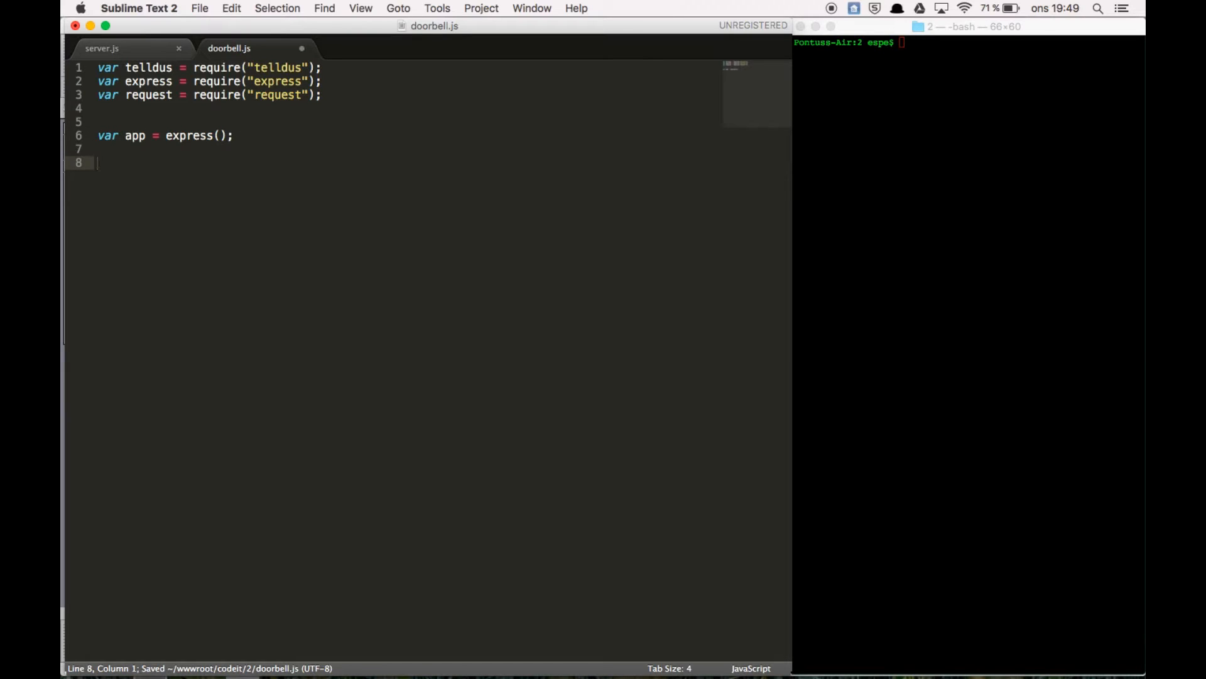
pyautogui.write('app.listen(3000,);')
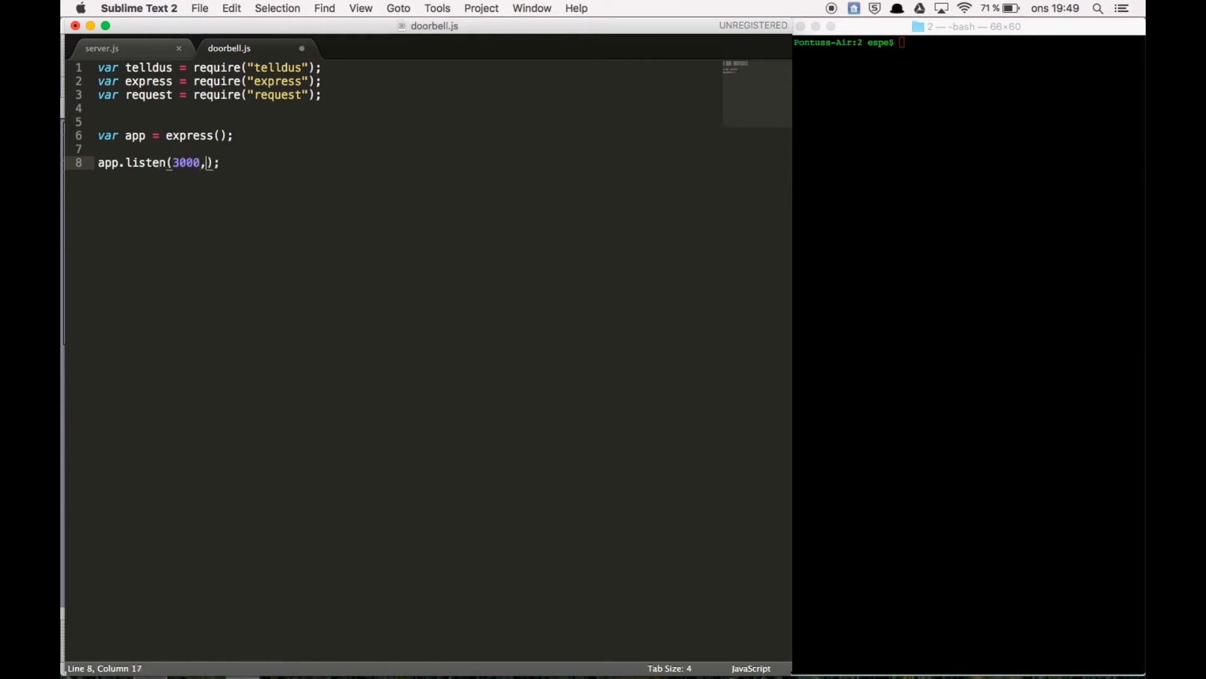
pyautogui.write('function(){')
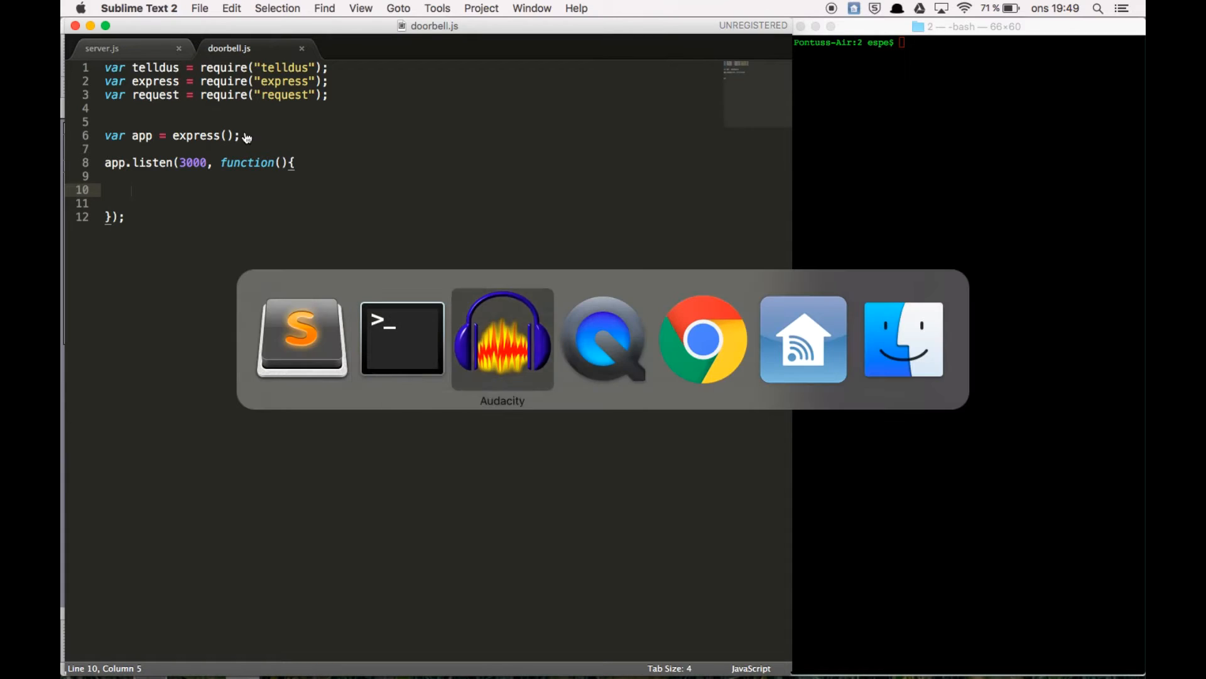
pyautogui.click(803, 338)
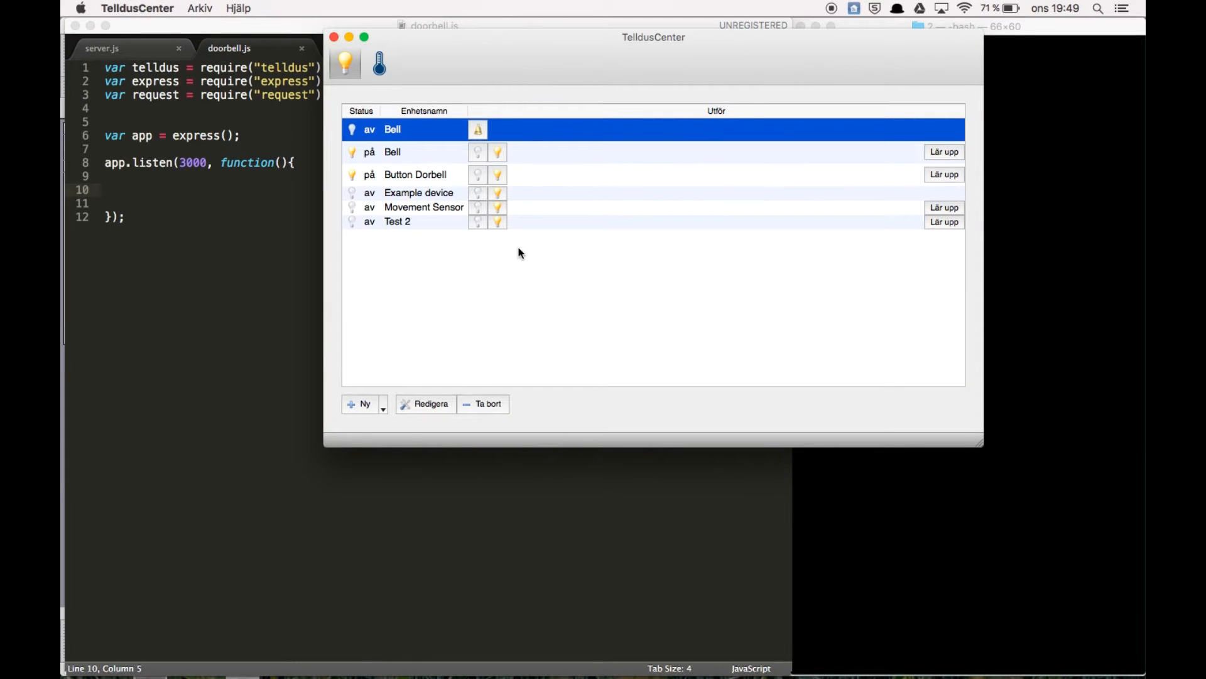
pyautogui.click(415, 173)
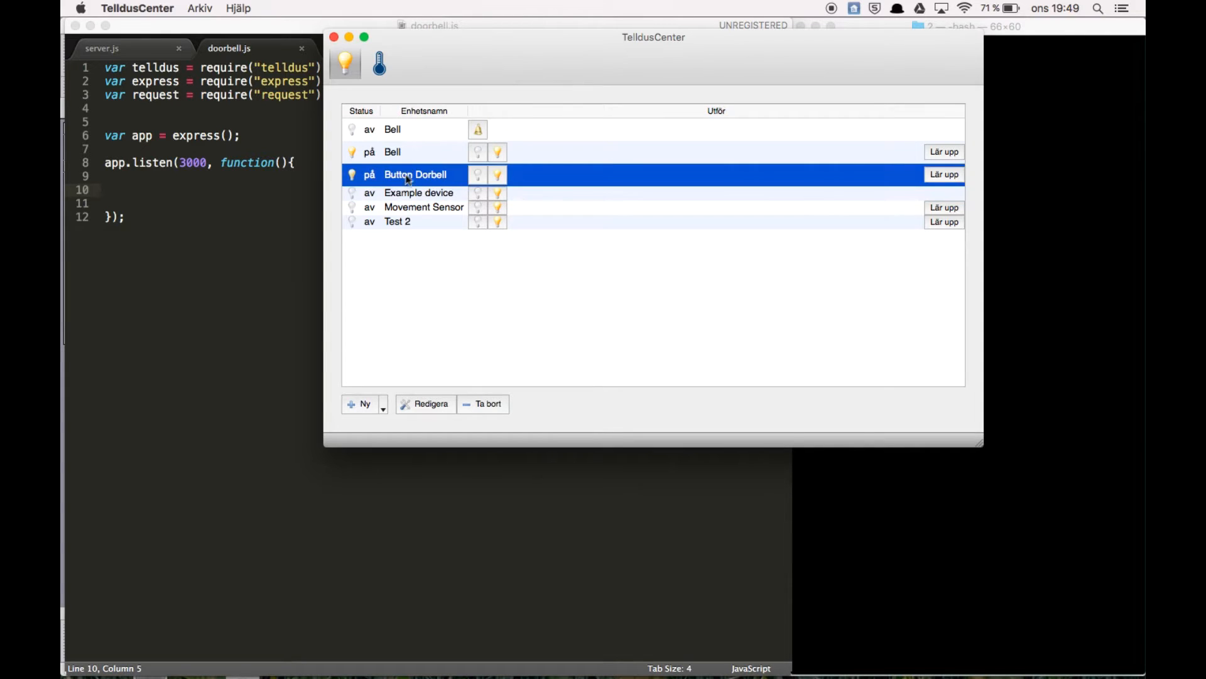
pyautogui.moveTo(407, 163)
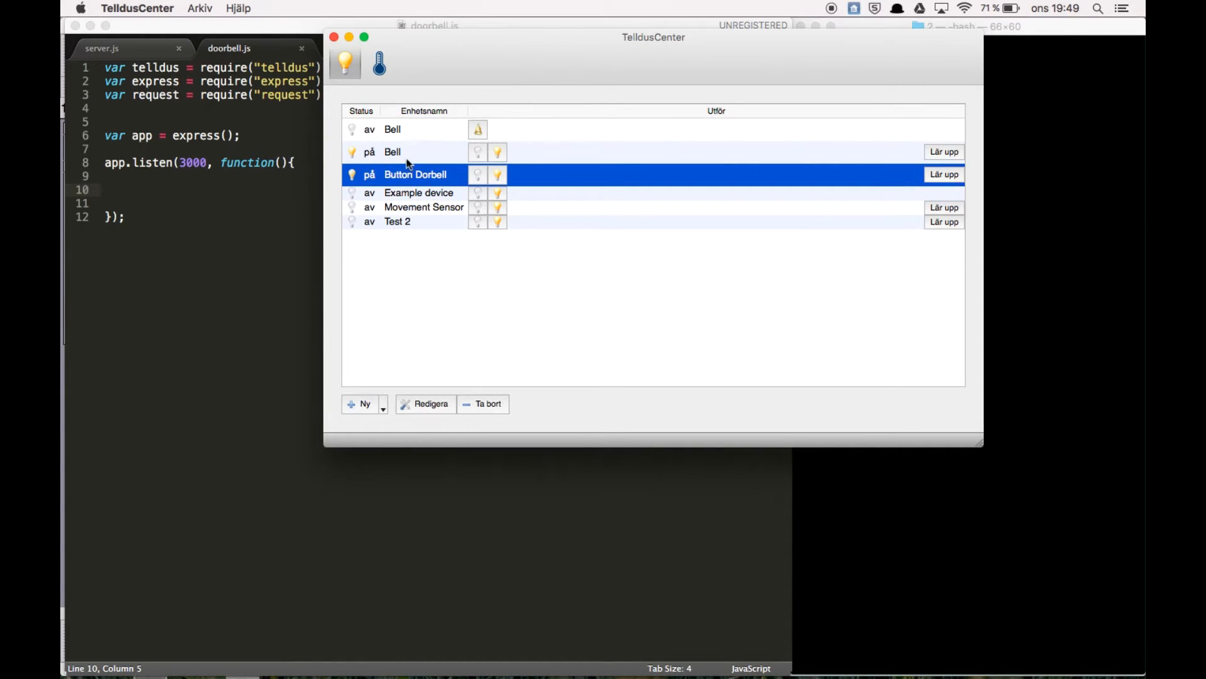
pyautogui.click(392, 152)
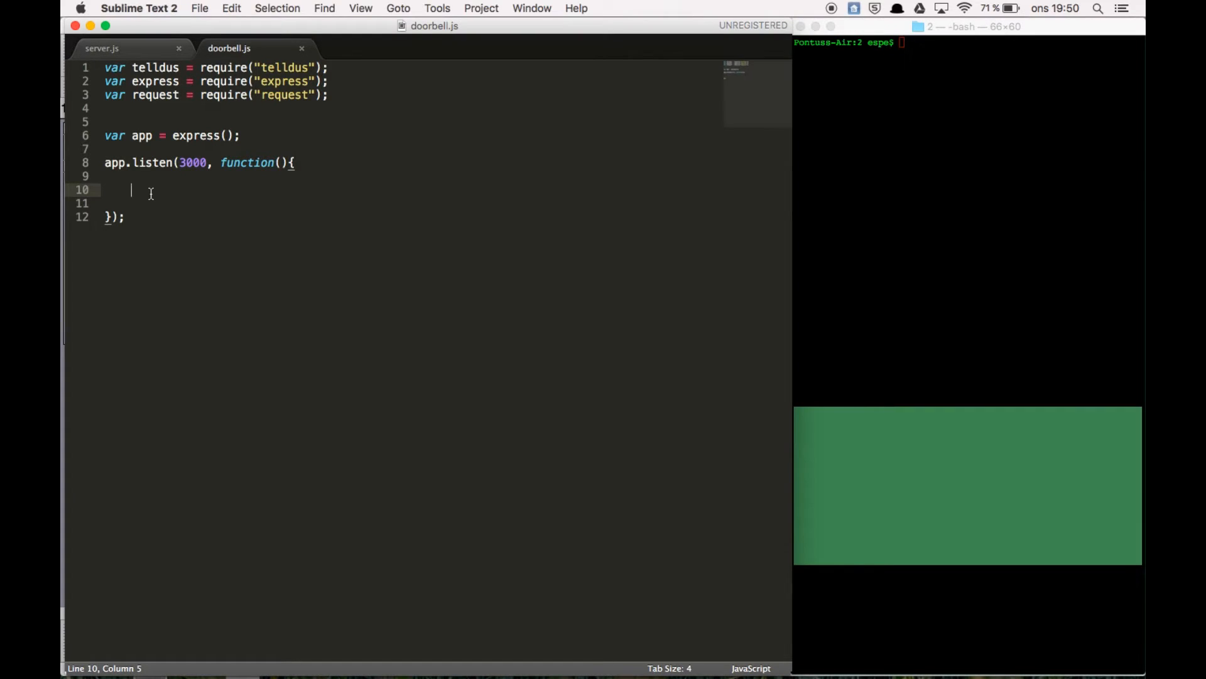
# Step: Register var listener = telldus.addDeviceEventListener(function(deviceId, status)) with an if(deviceId == 6) block
pyautogui.write('var listener')
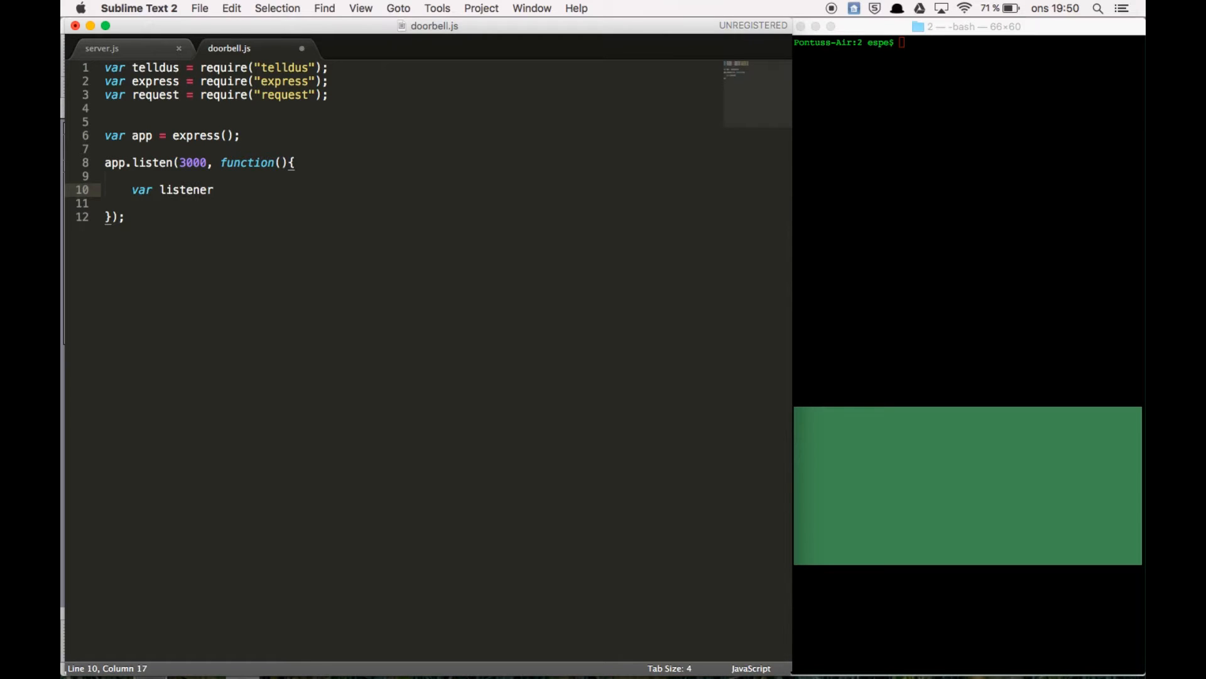
pyautogui.write('= ted')
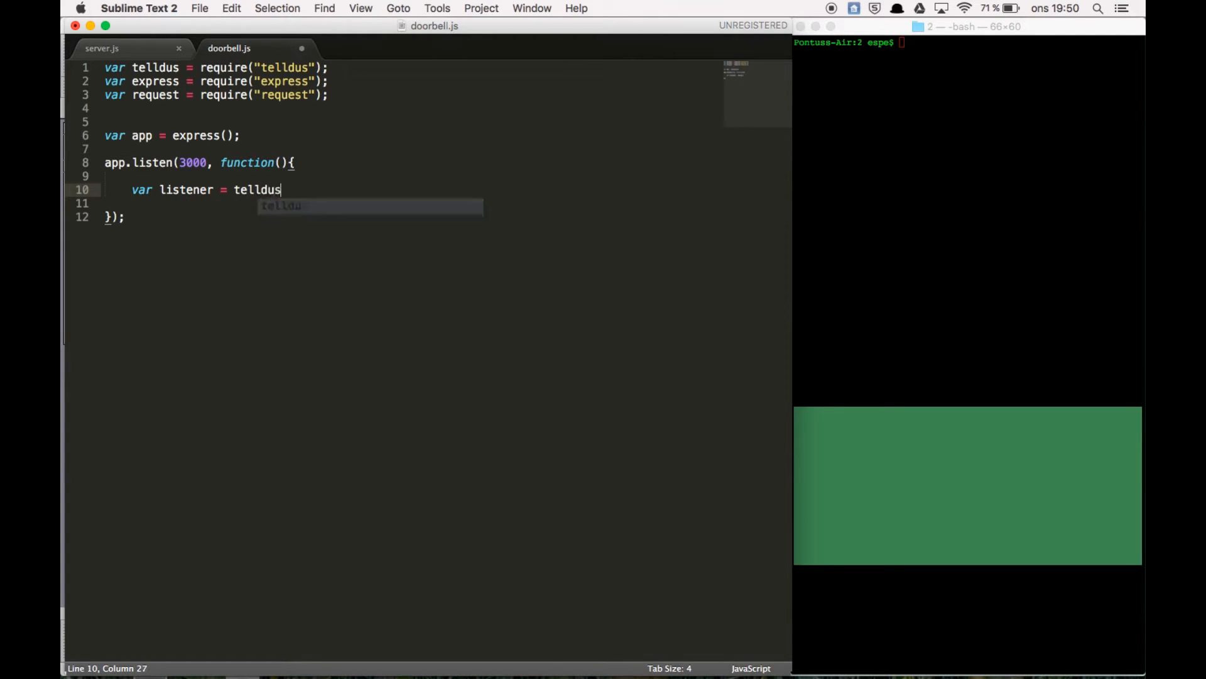
pyautogui.write('.add')
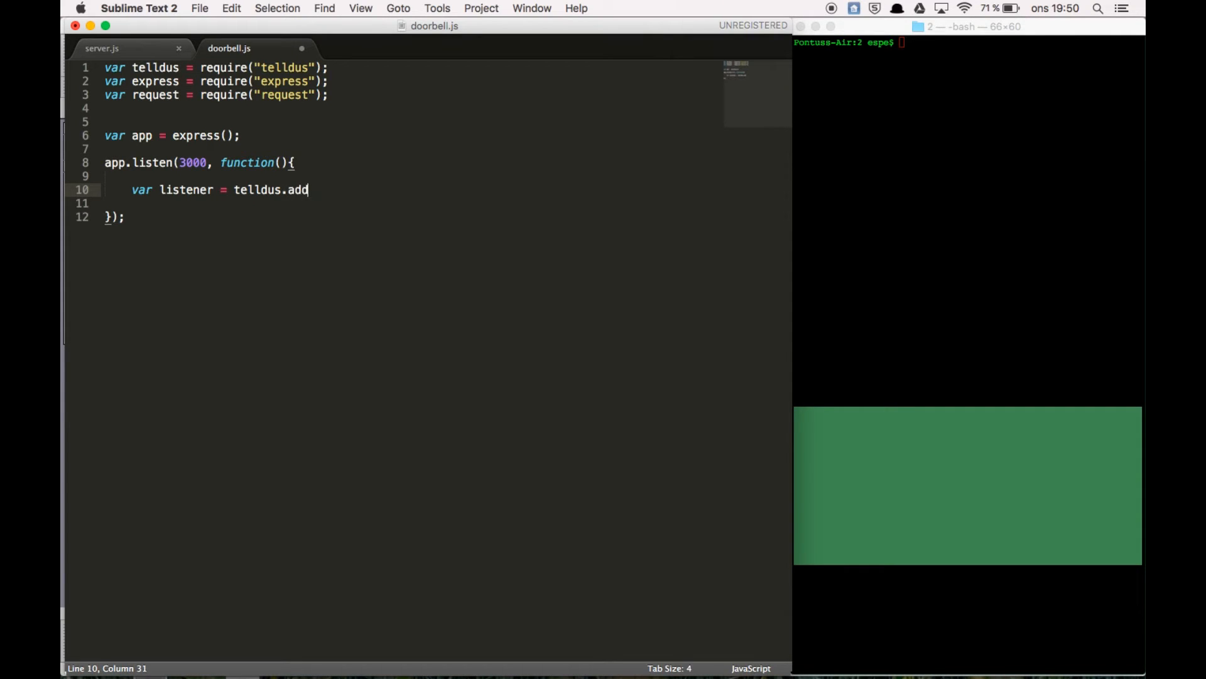
pyautogui.write('DeviceEventListener();')
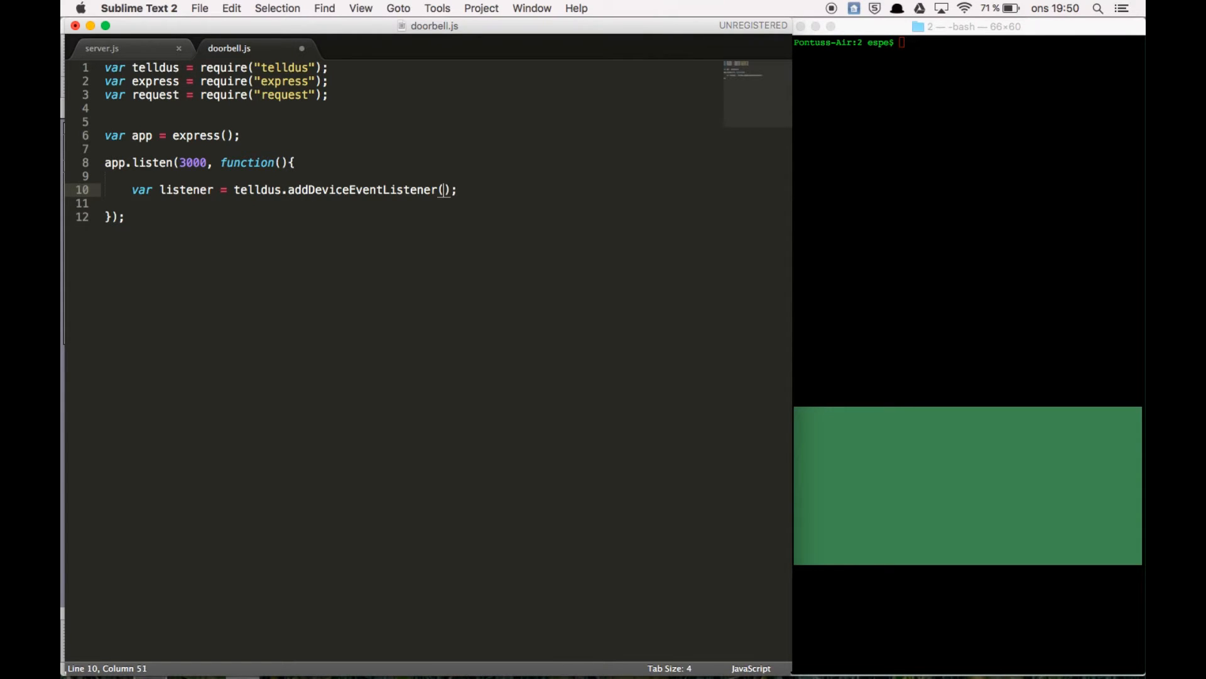
pyautogui.write('function(')
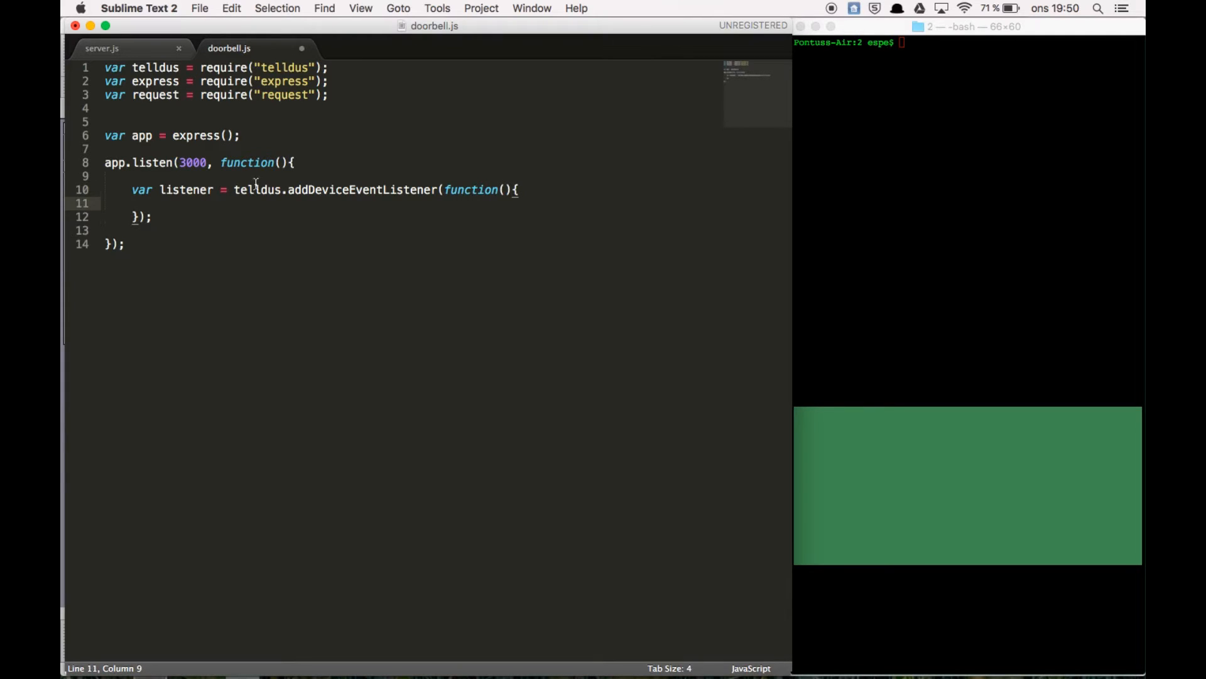
pyautogui.write('dew')
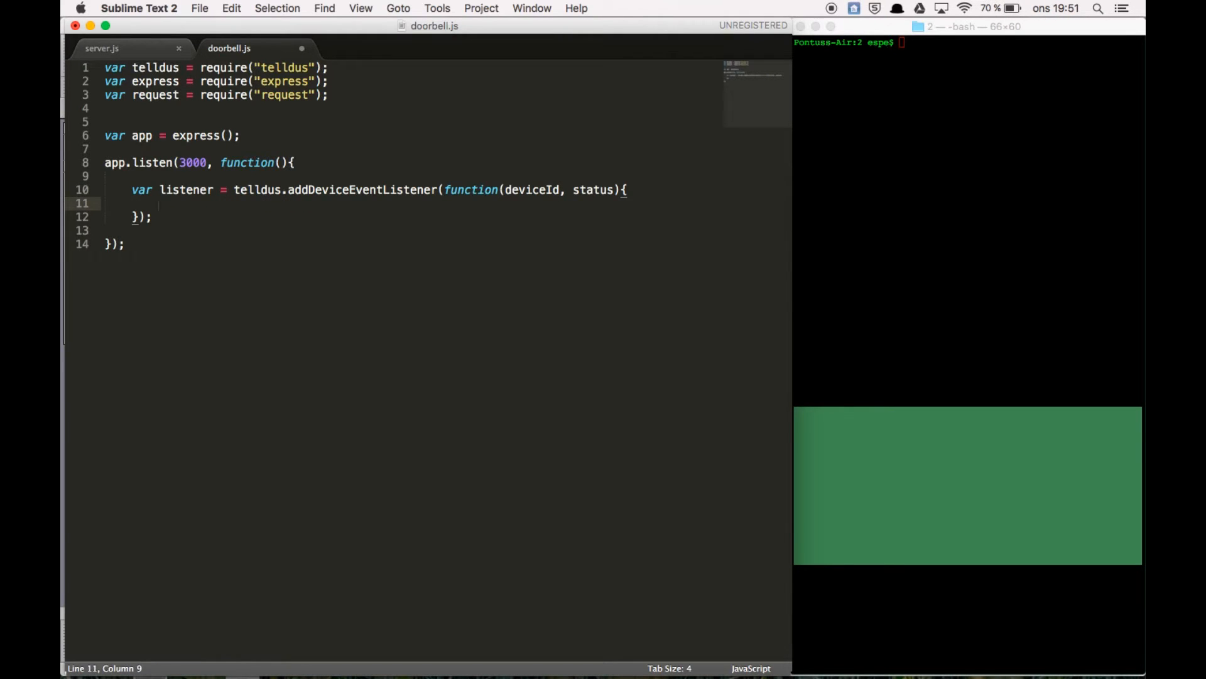
pyautogui.write('if(){')
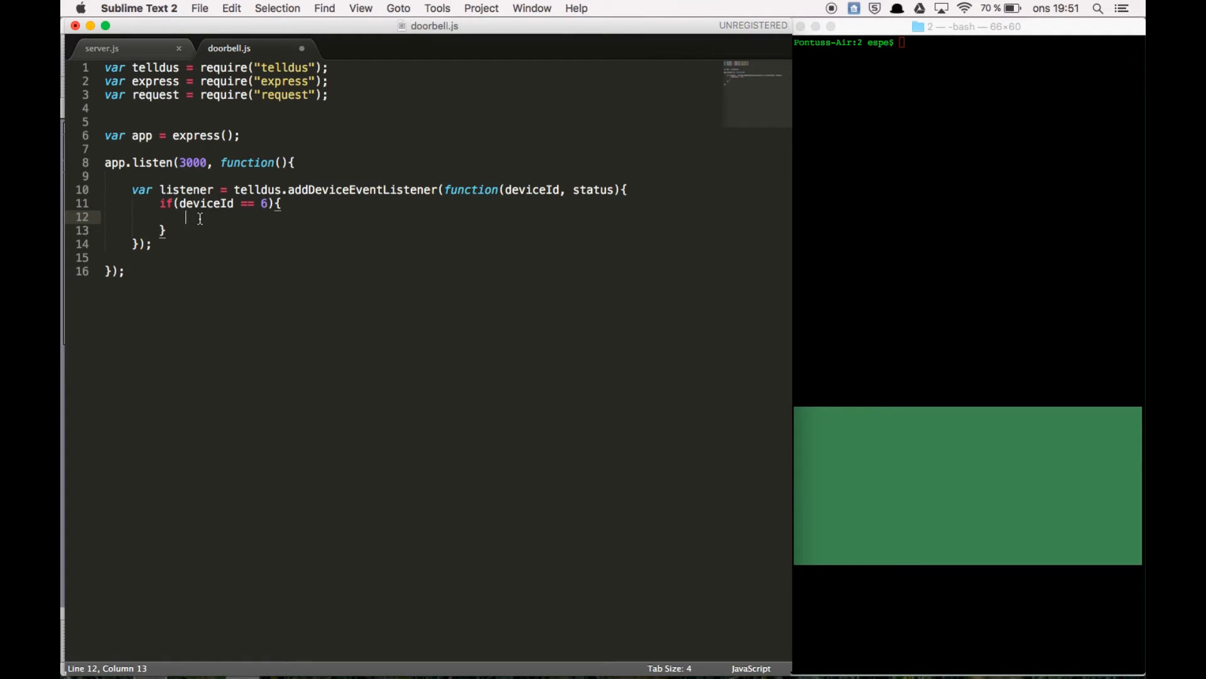
# Step: In the device-6 block log a message and call telldus.turnOn(8) with a callback
pyautogui.write('console.log()')
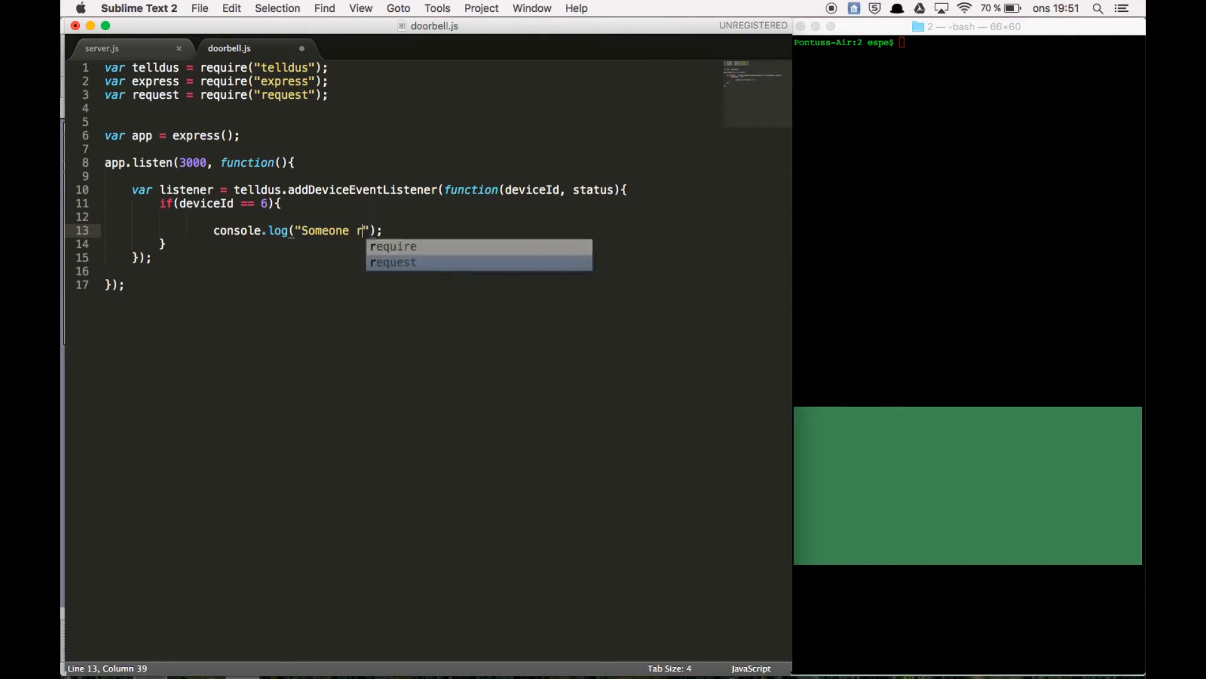
pyautogui.write('ang on your doorb')
pyautogui.write('t')
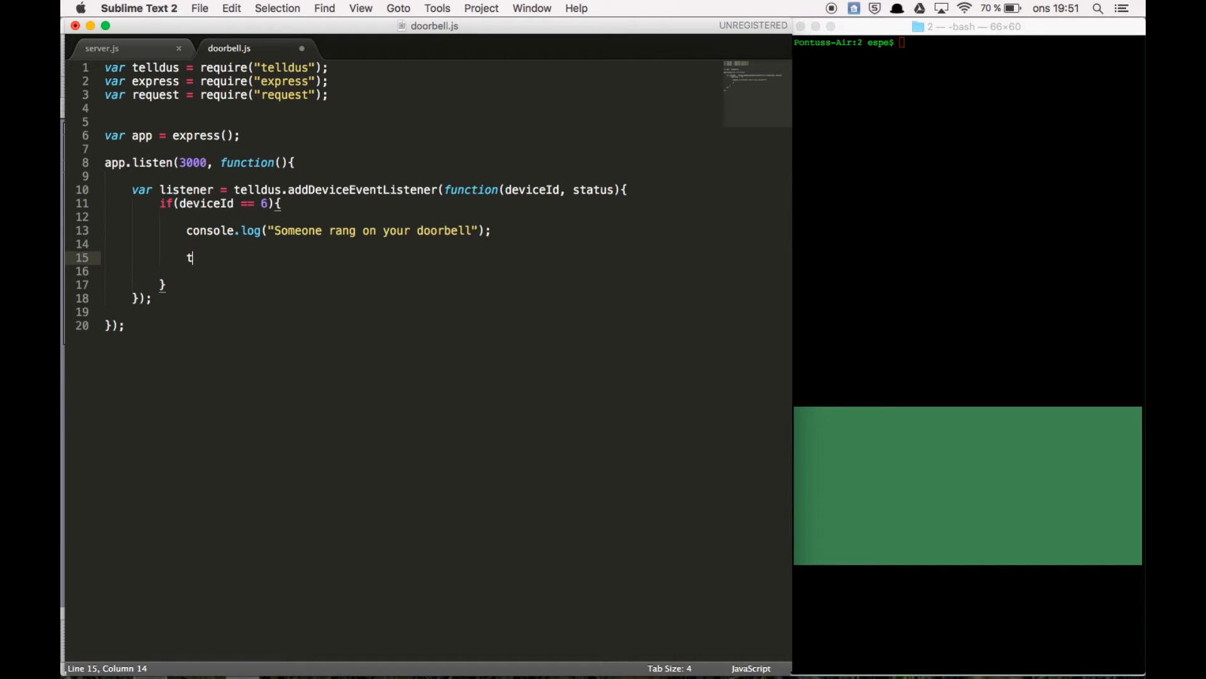
pyautogui.write('elldus.')
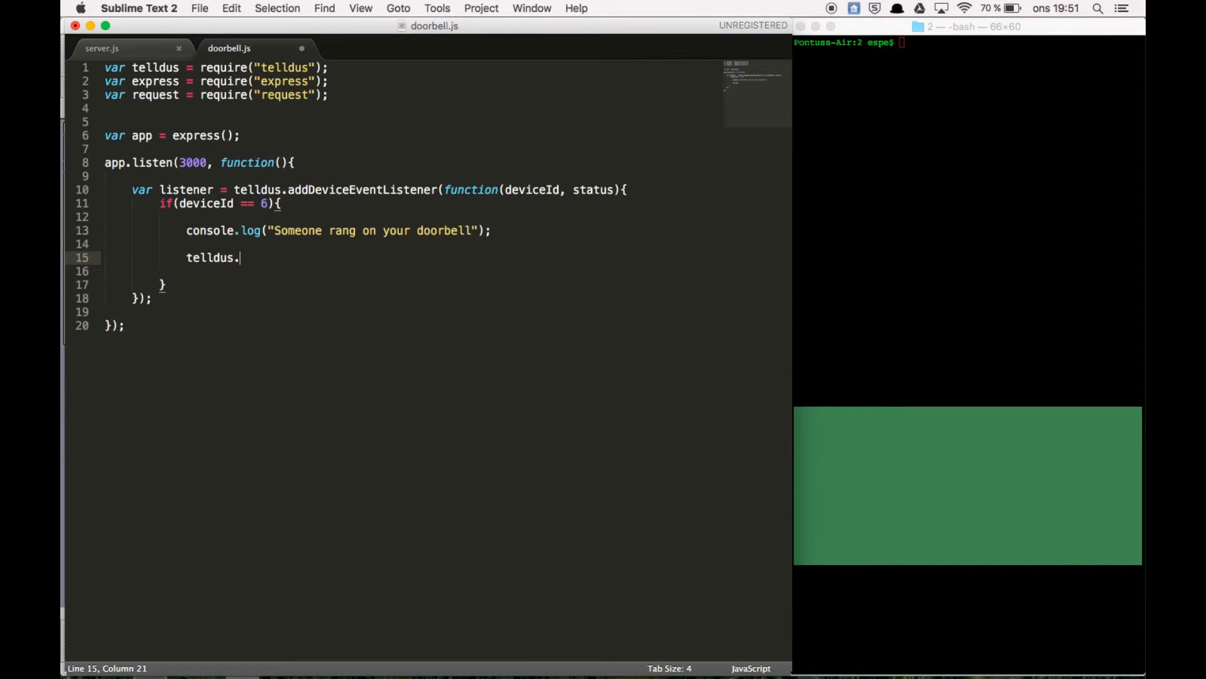
pyautogui.write('turnOn')
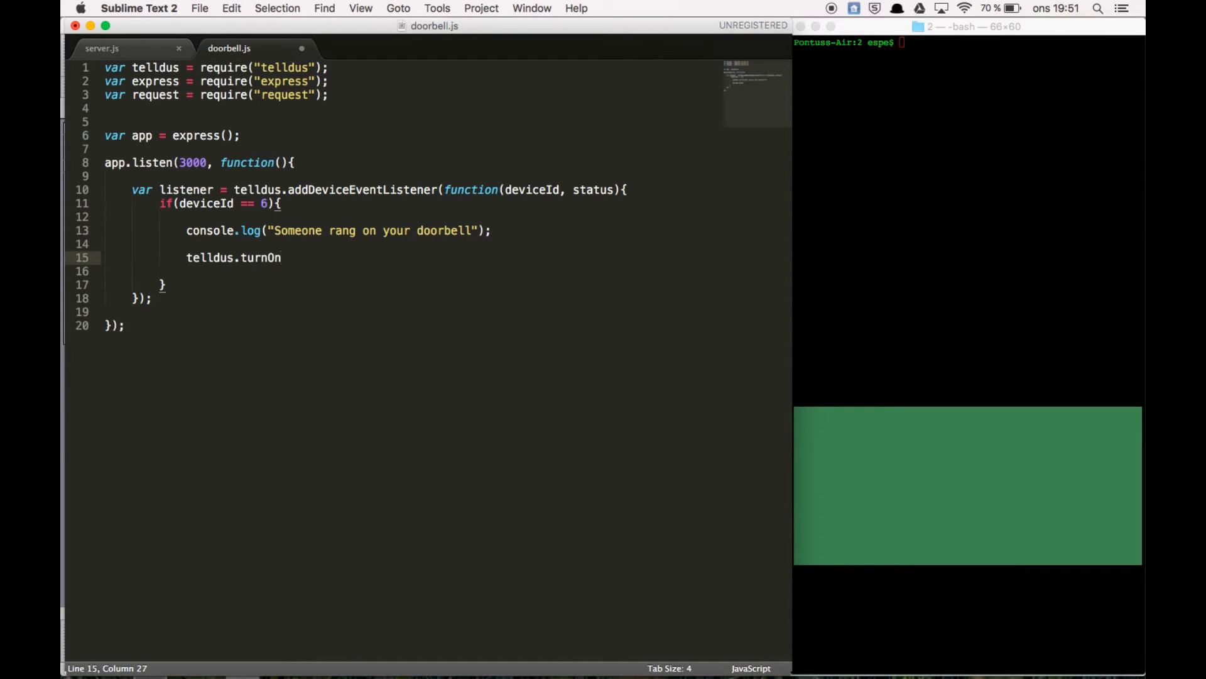
pyautogui.write('();')
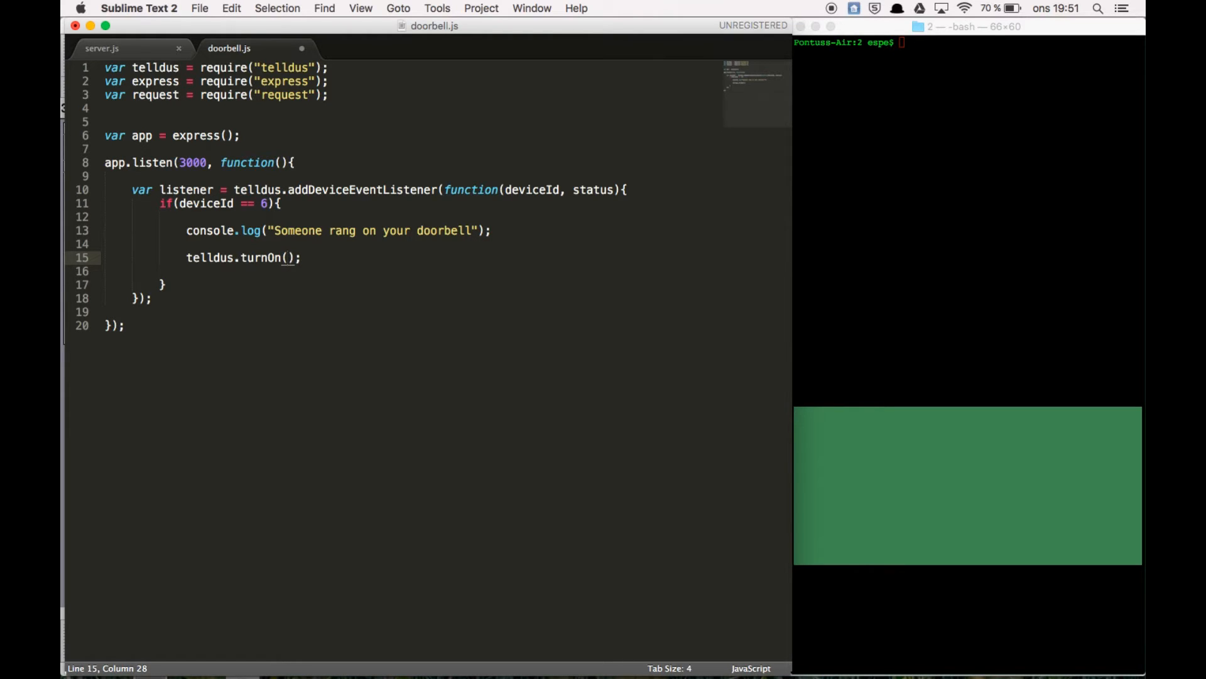
pyautogui.write('8')
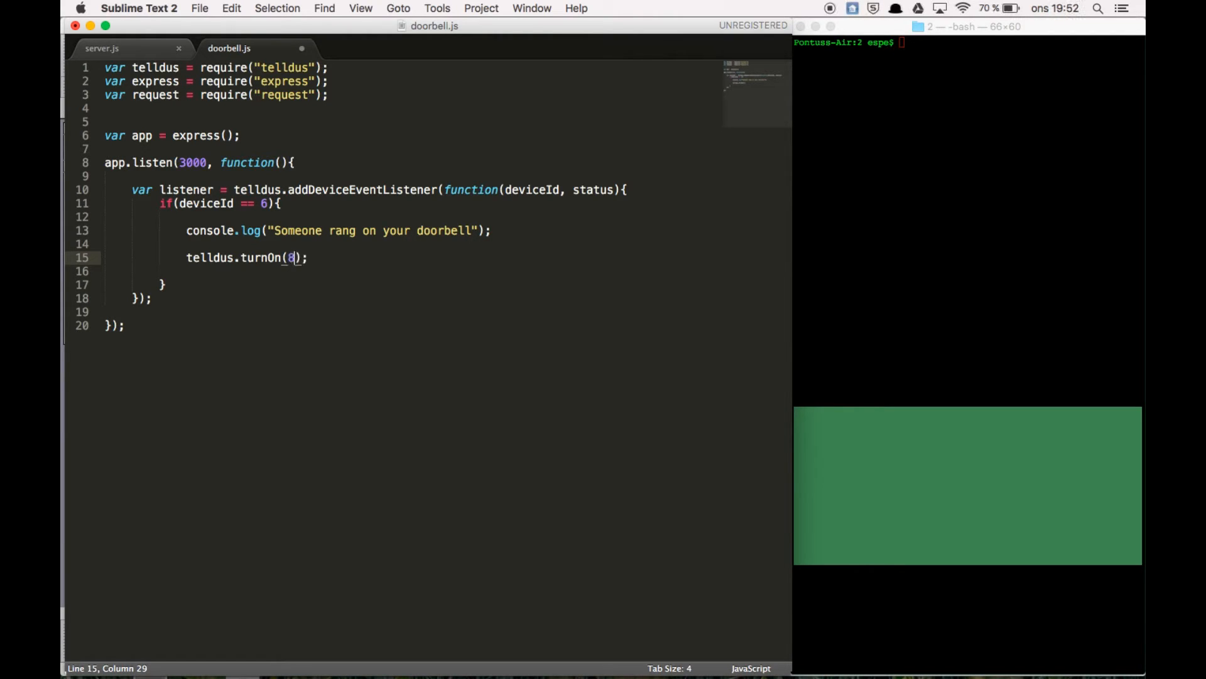
pyautogui.write(', function(err')
pyautogui.click(445, 270)
pyautogui.write('console.log("The bell has now been triggered!");')
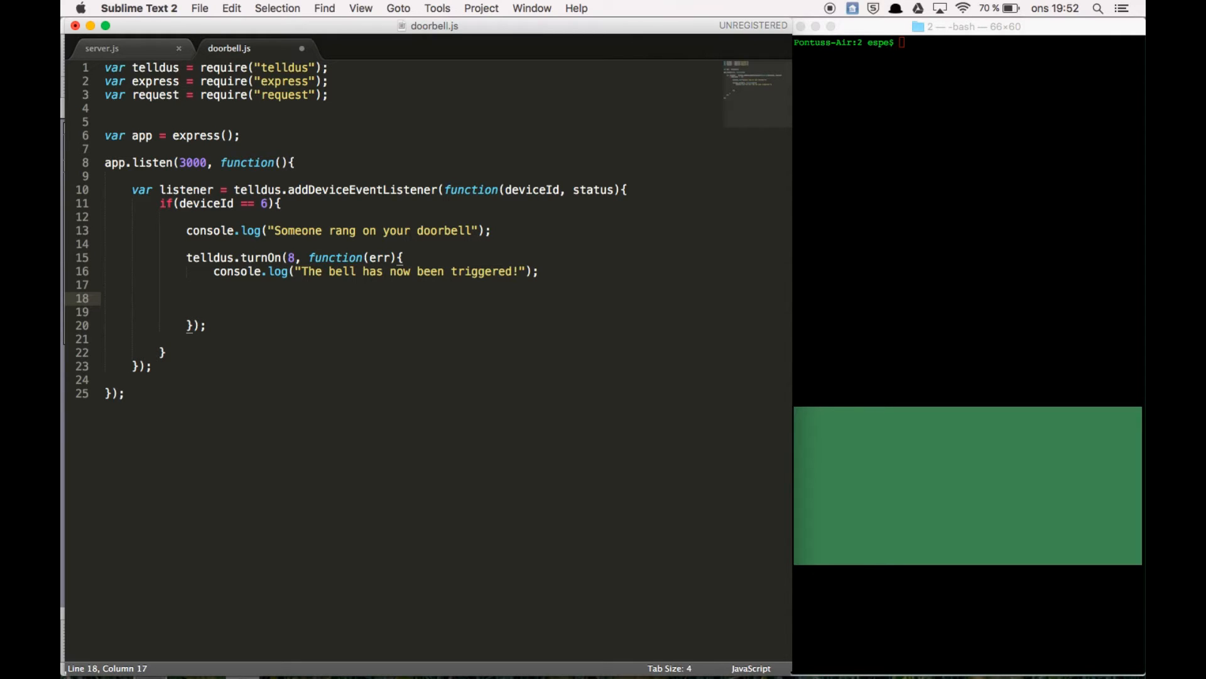
pyautogui.moveTo(169, 187)
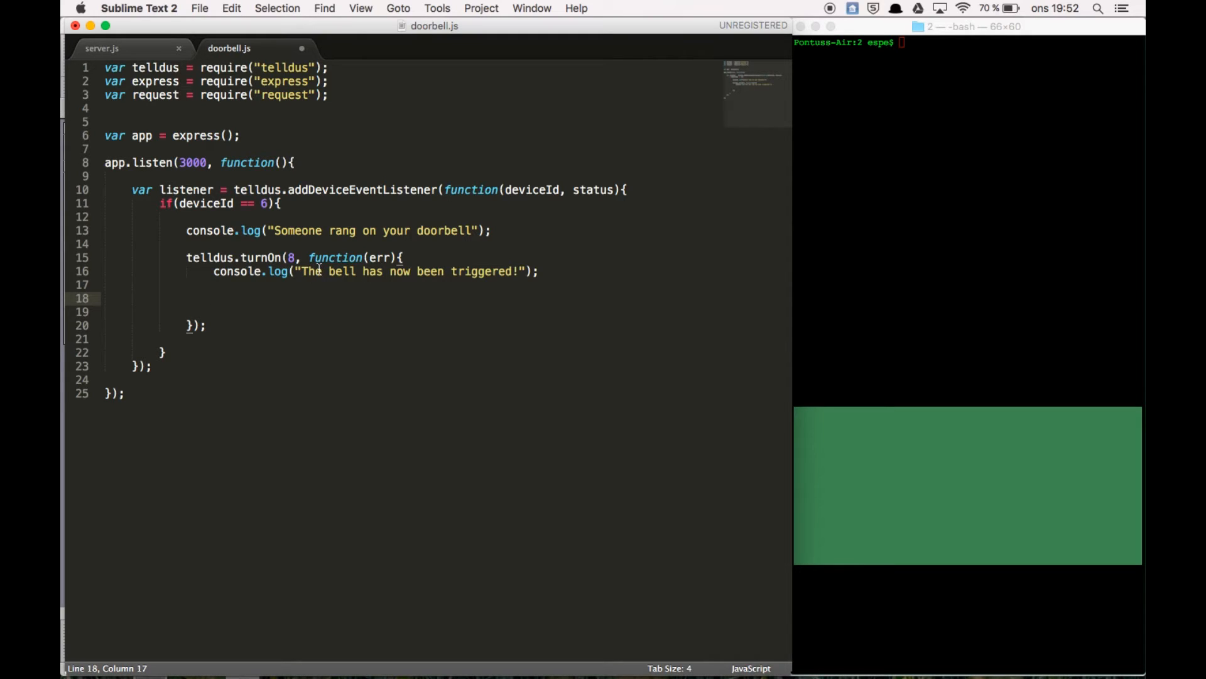
pyautogui.write('request')
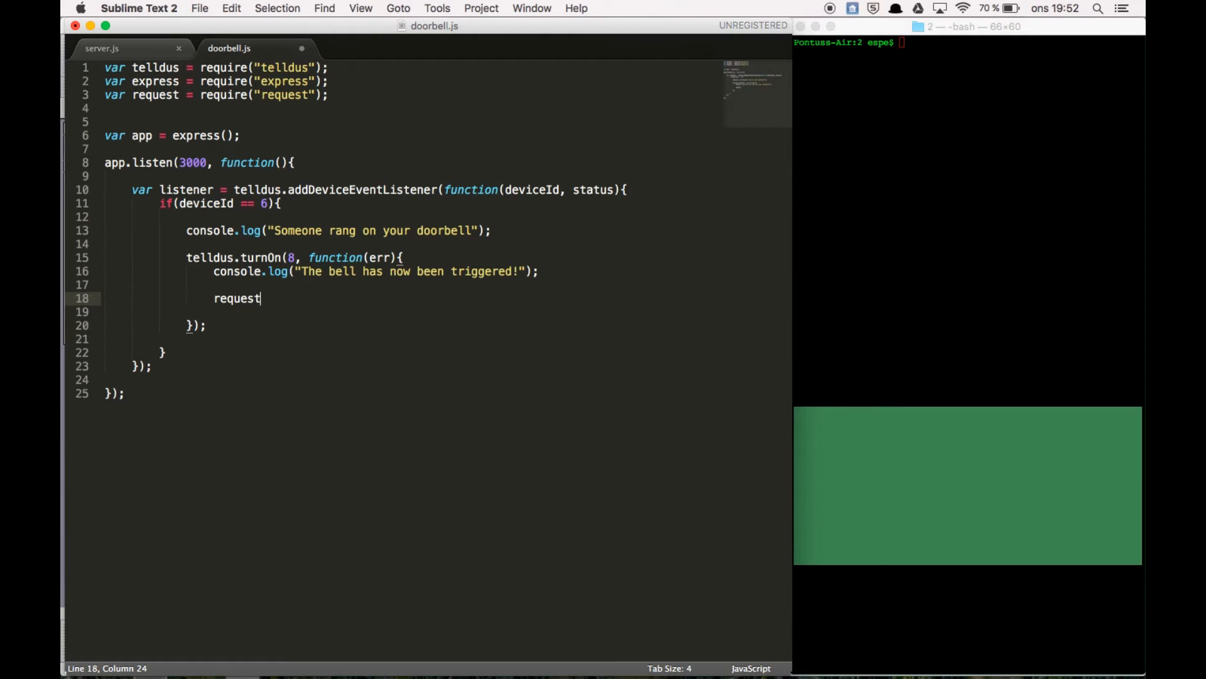
pyautogui.write('.')
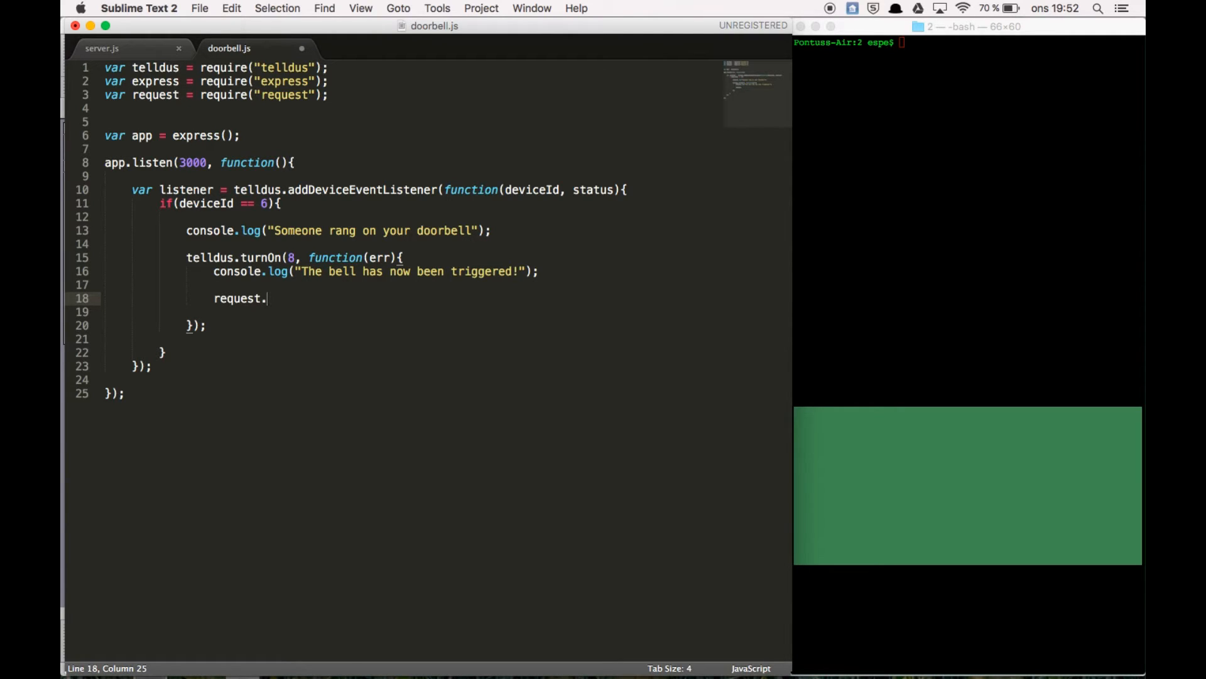
pyautogui.write('post();')
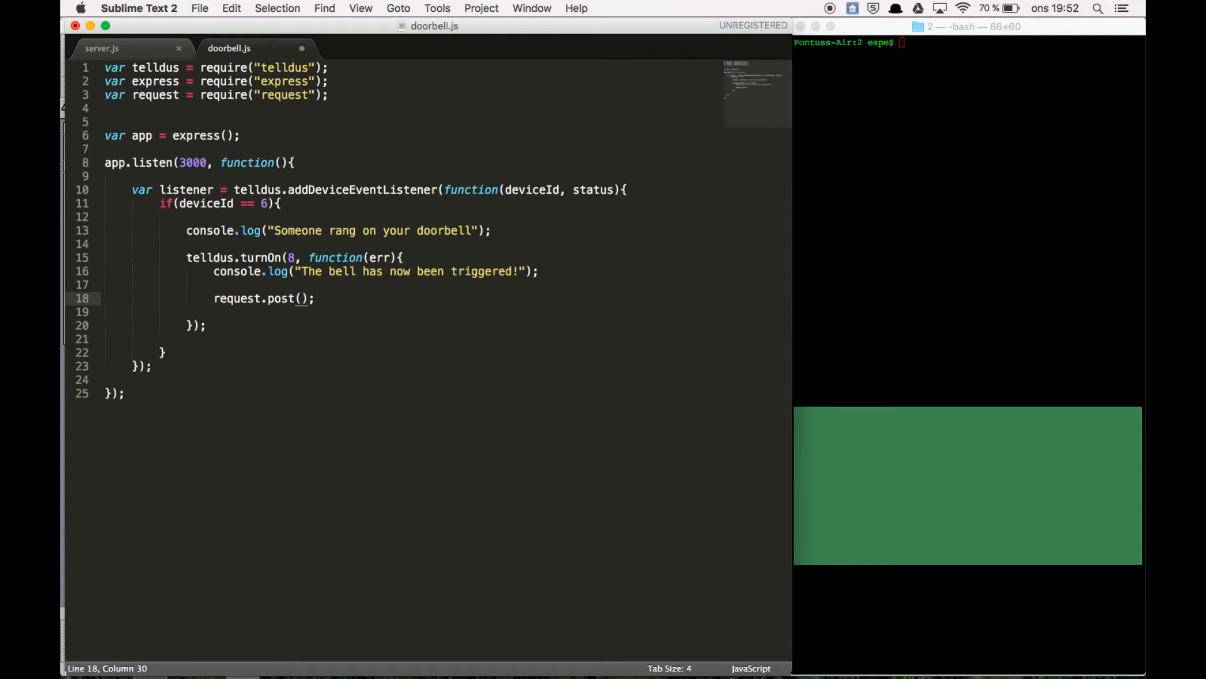
pyautogui.write("''")
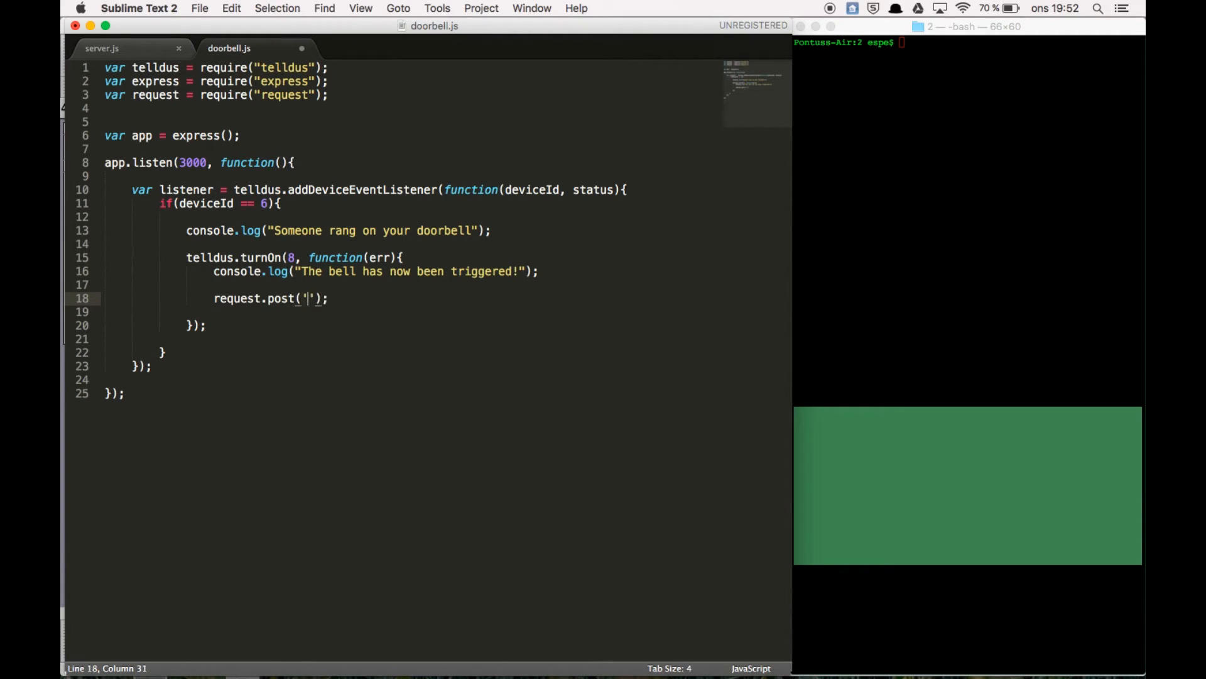
pyautogui.write('https://api.pushover.net/1')
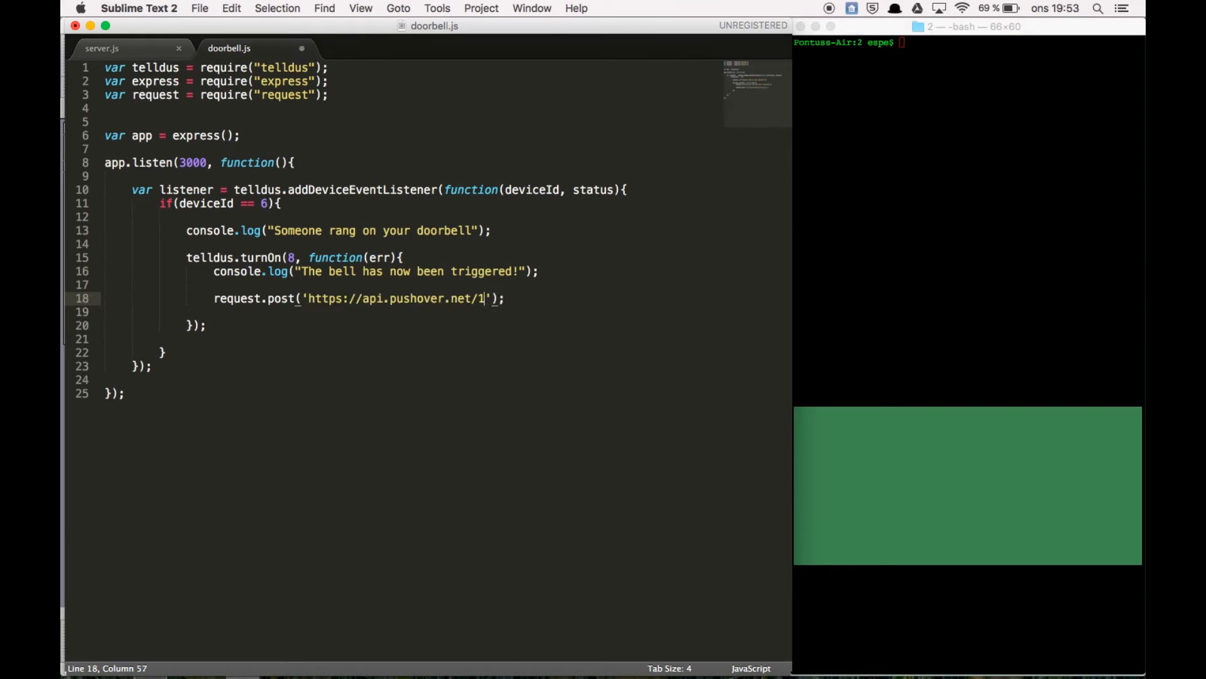
pyautogui.write('/mesa')
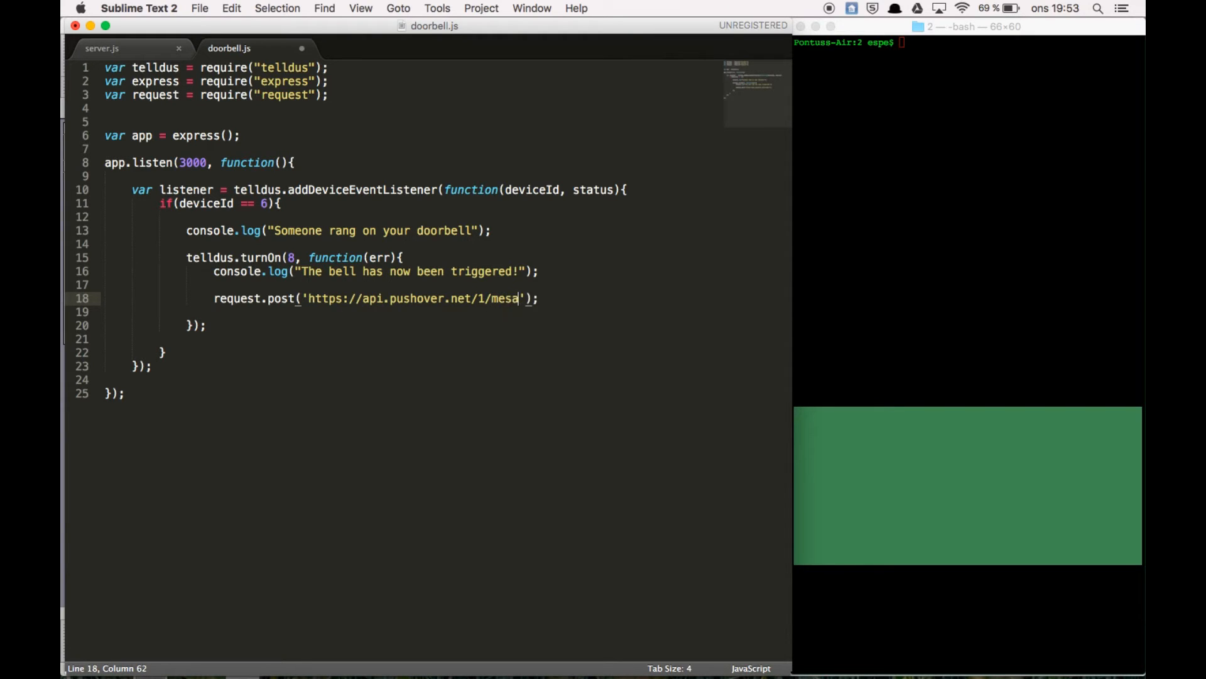
pyautogui.write('ges.')
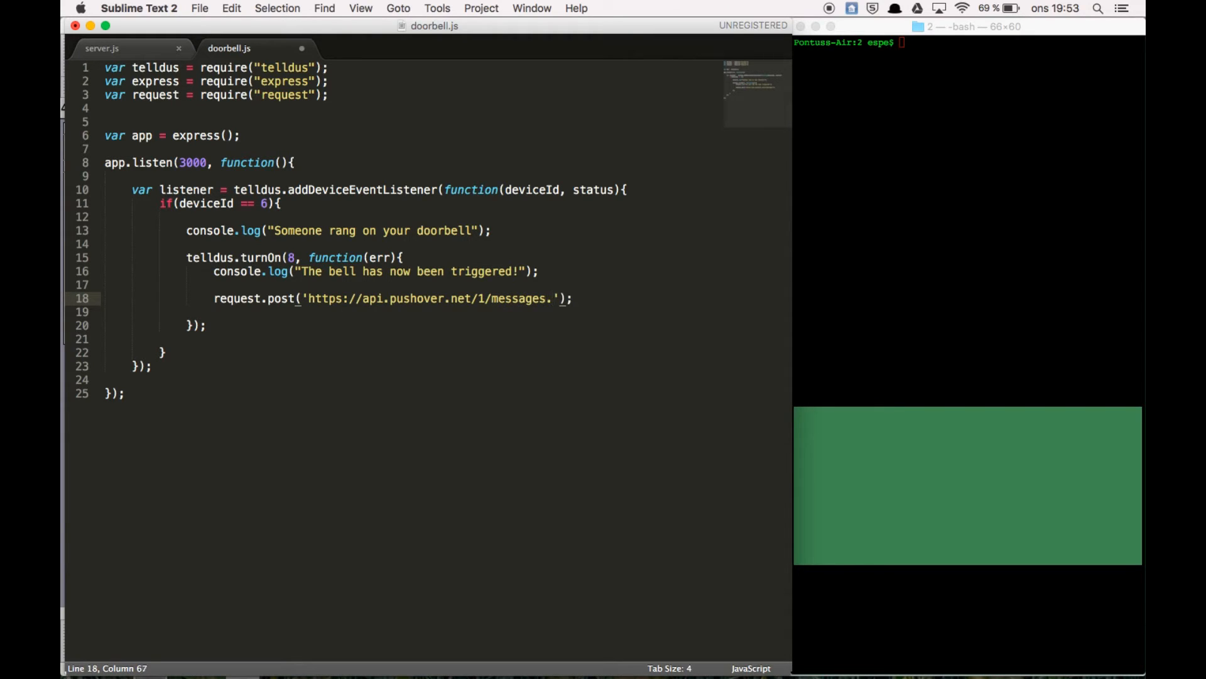
pyautogui.write('json')
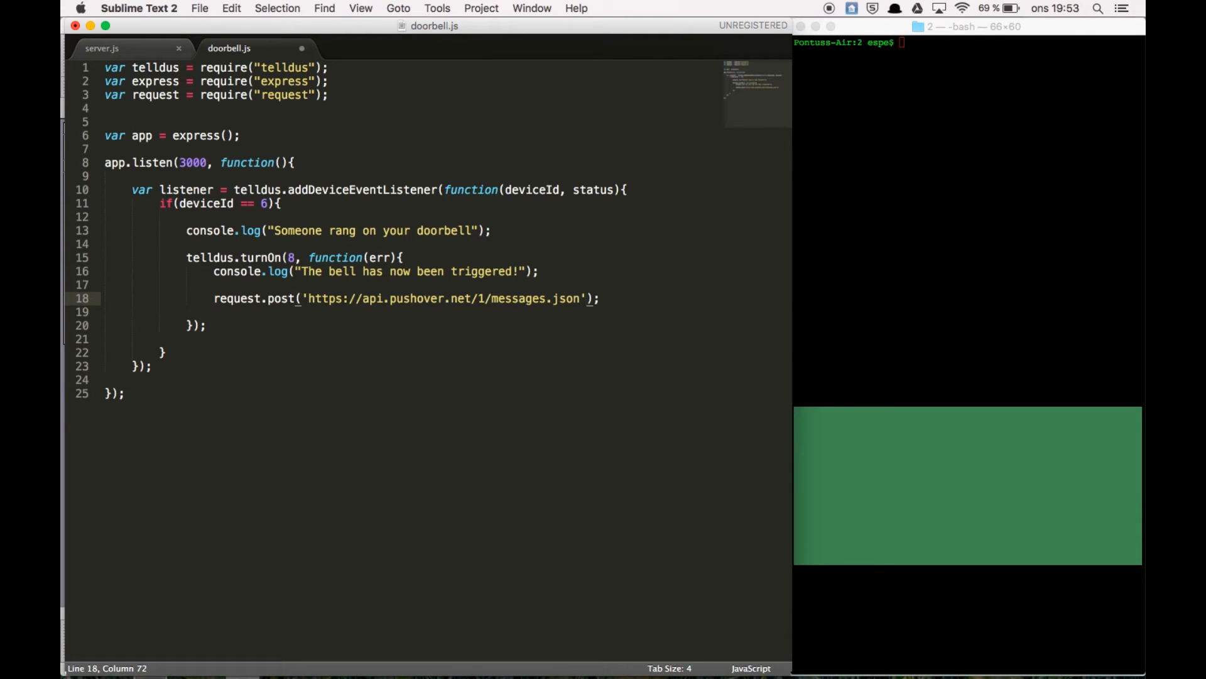
pyautogui.write(', function(){')
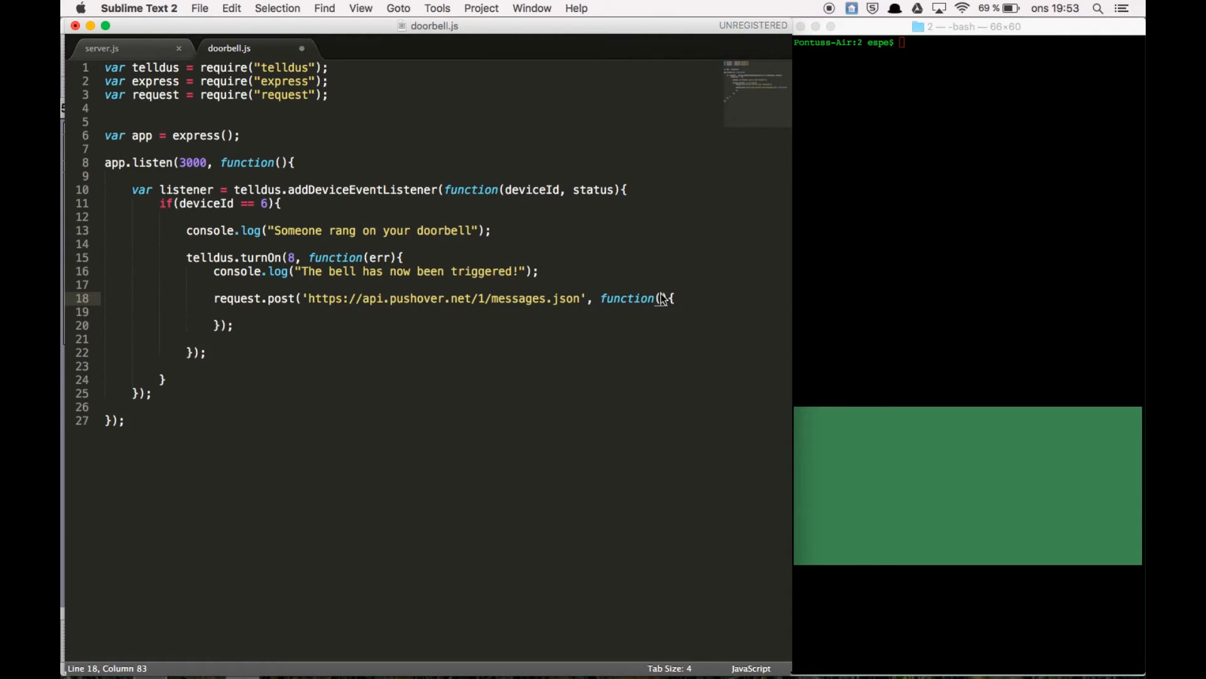
pyautogui.write('error,')
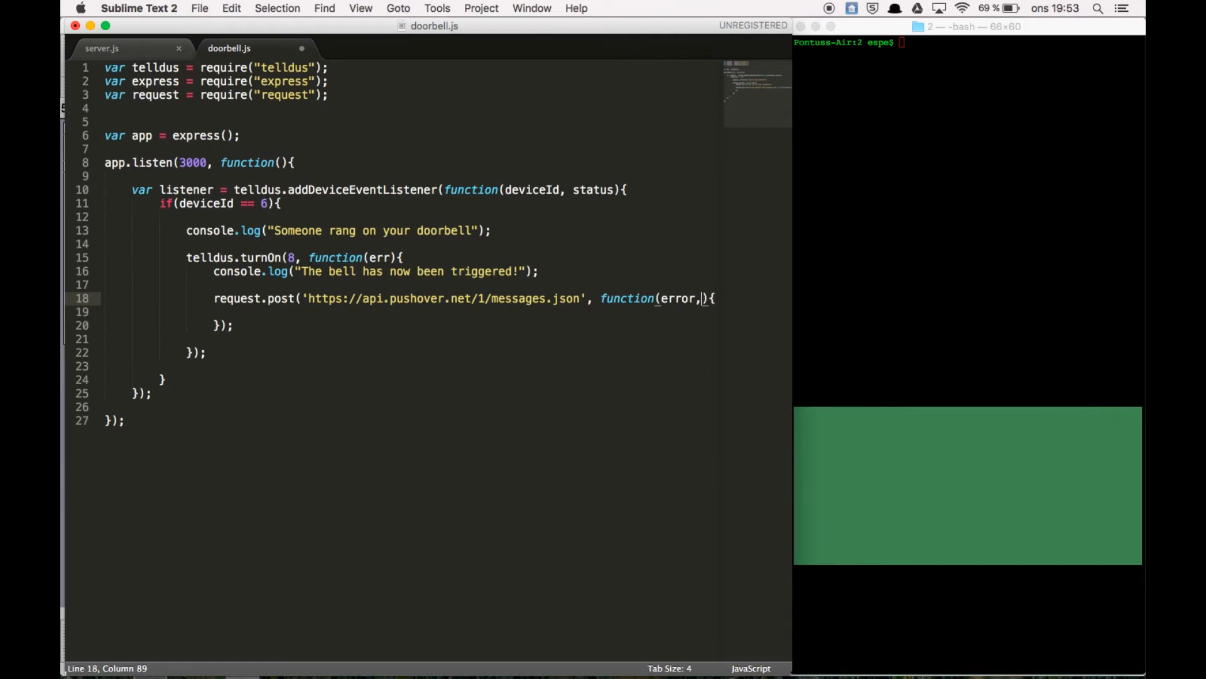
pyautogui.write('resp')
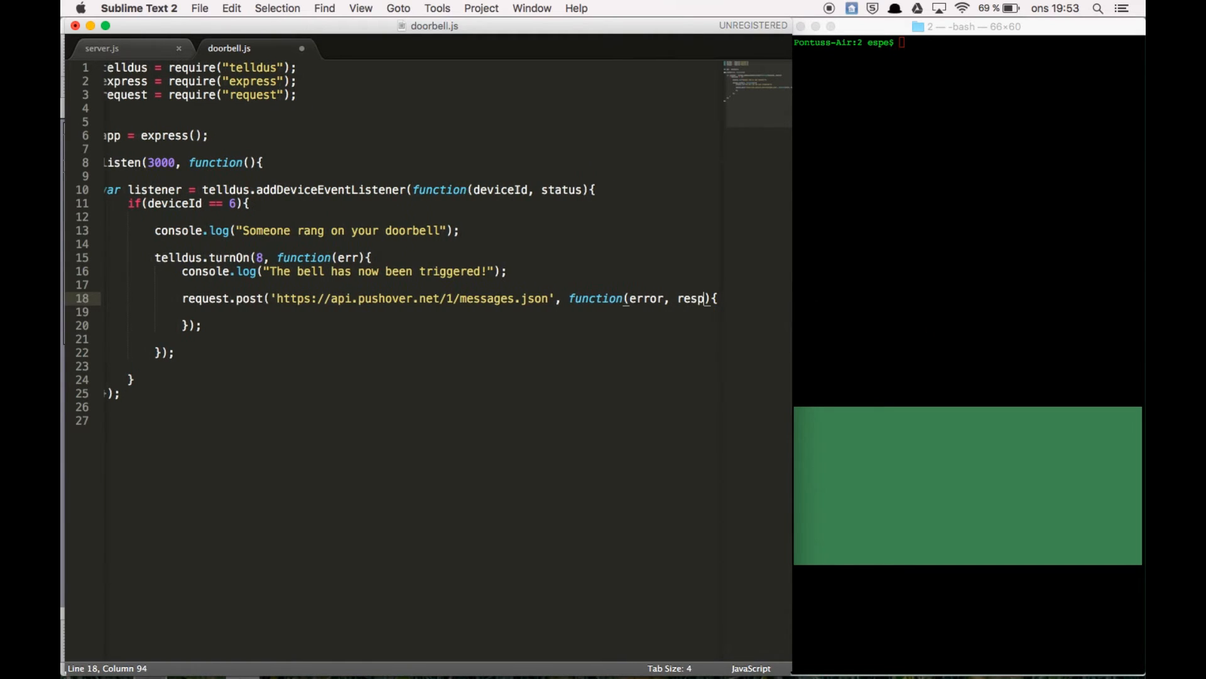
pyautogui.write('onse')
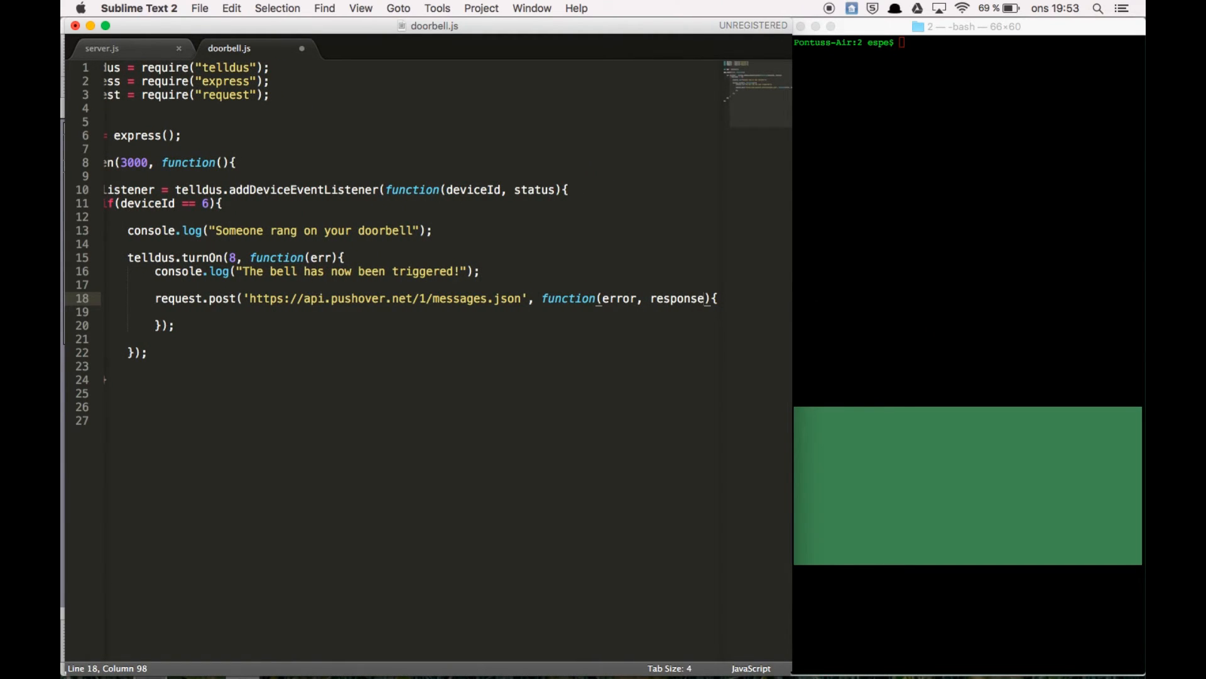
pyautogui.write(', body')
pyautogui.click(410, 312)
pyautogui.write('if(!error ){')
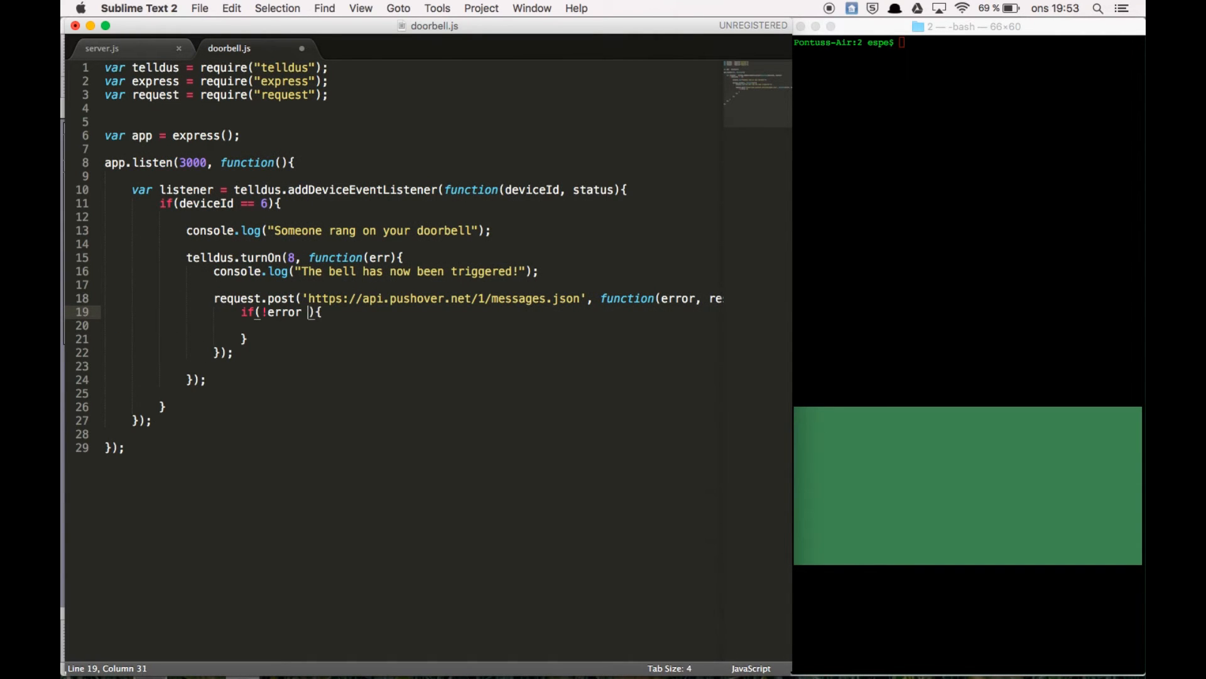
# Step: If no error and response.statusCode == 200, log that the notification has been sent to the phone
pyautogui.write('&& response.s')
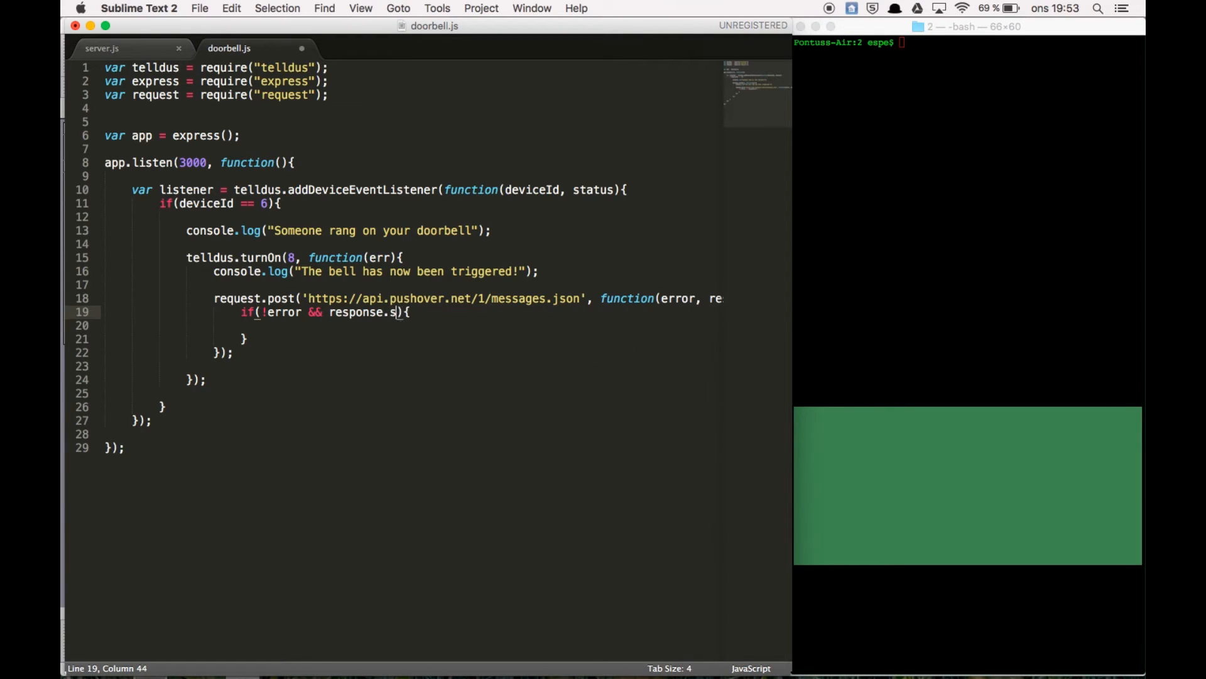
pyautogui.write('tatusCode')
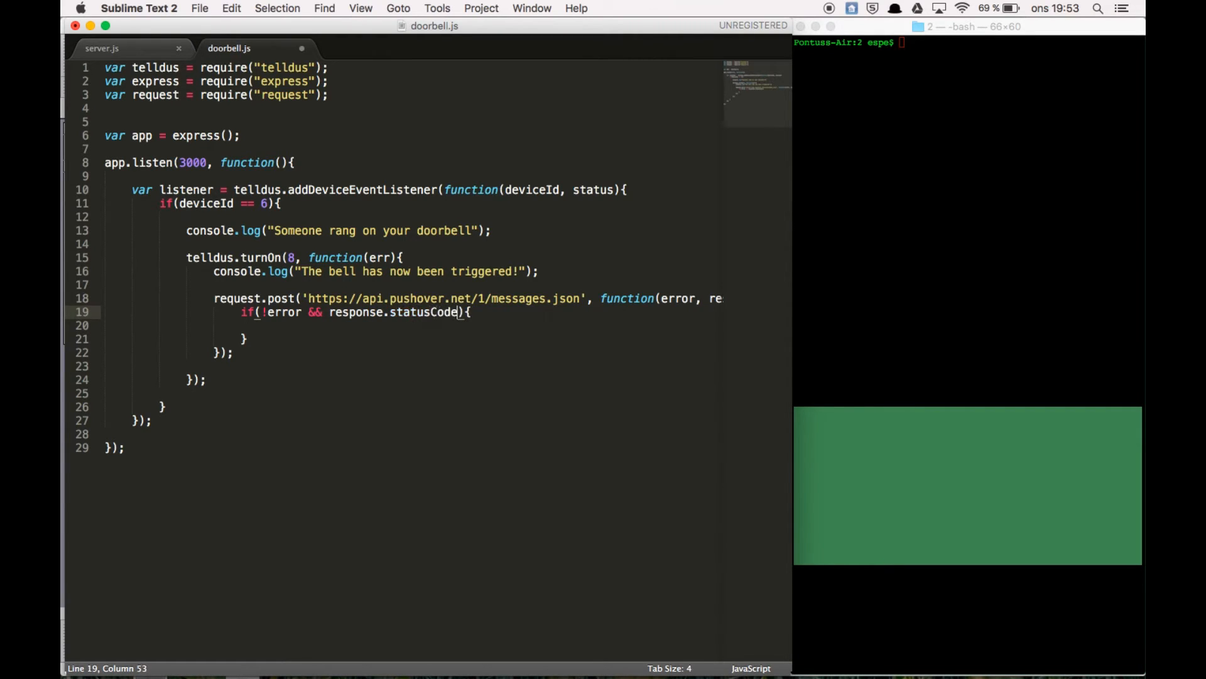
pyautogui.write('== 200')
pyautogui.click(407, 325)
pyautogui.write('console.log("A noti");')
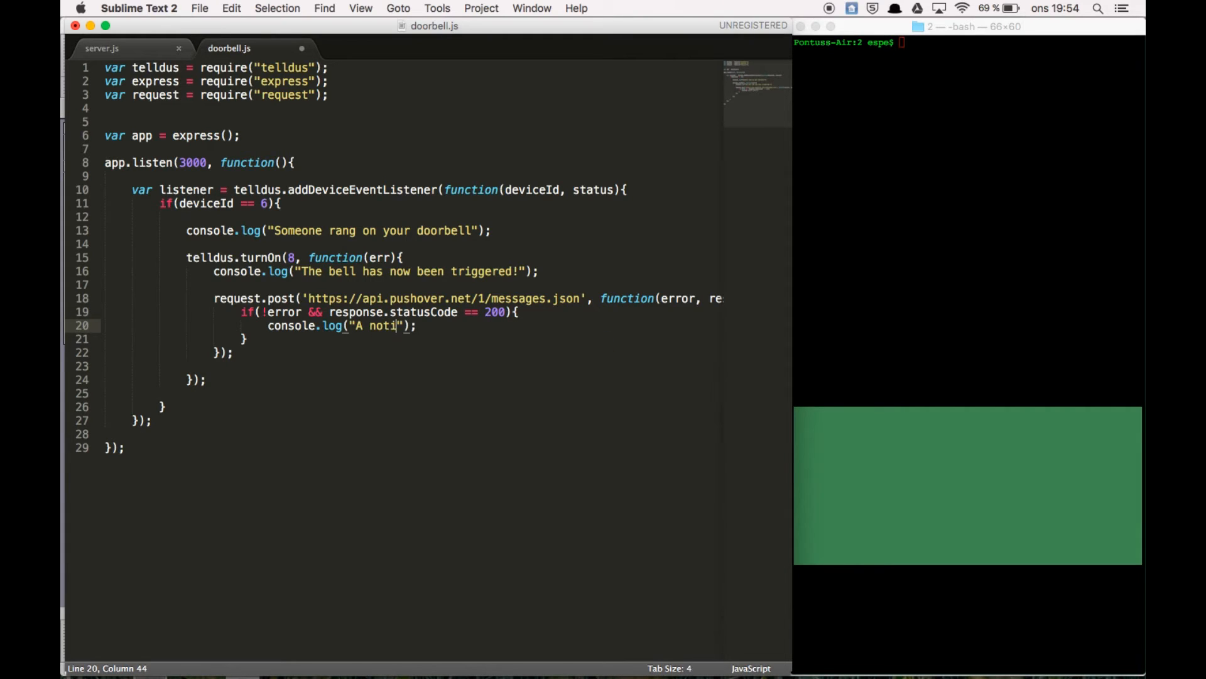
pyautogui.write('fication')
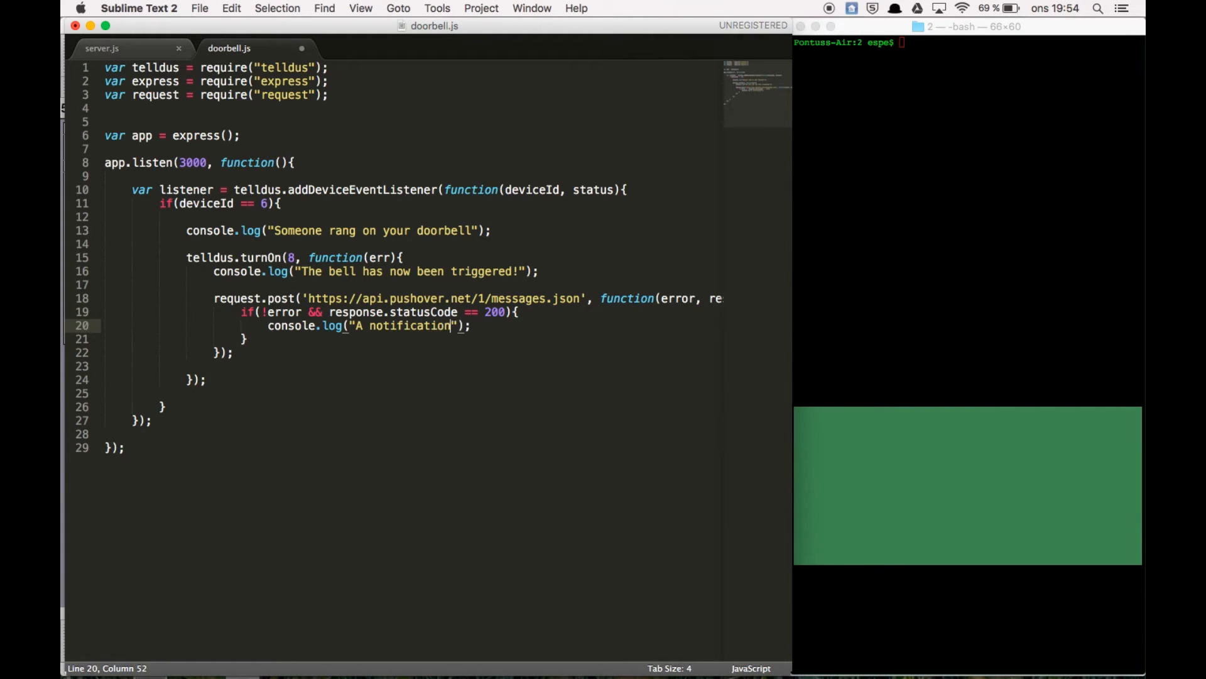
pyautogui.write('has been s')
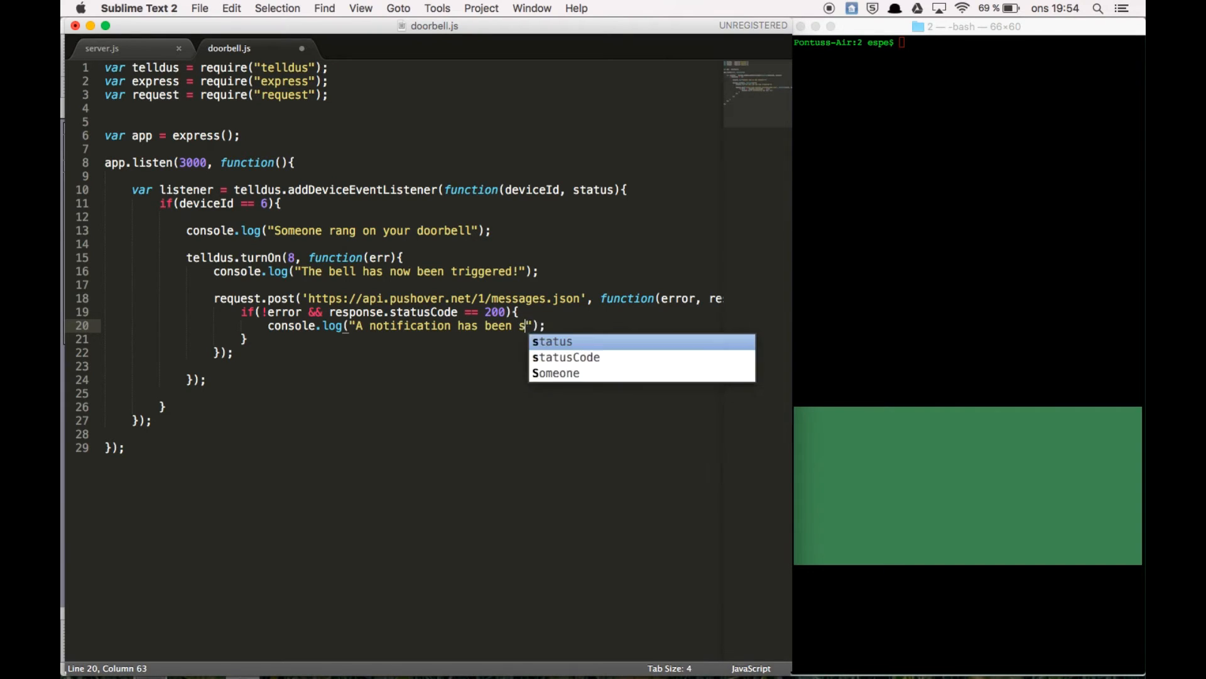
pyautogui.write('ent to the')
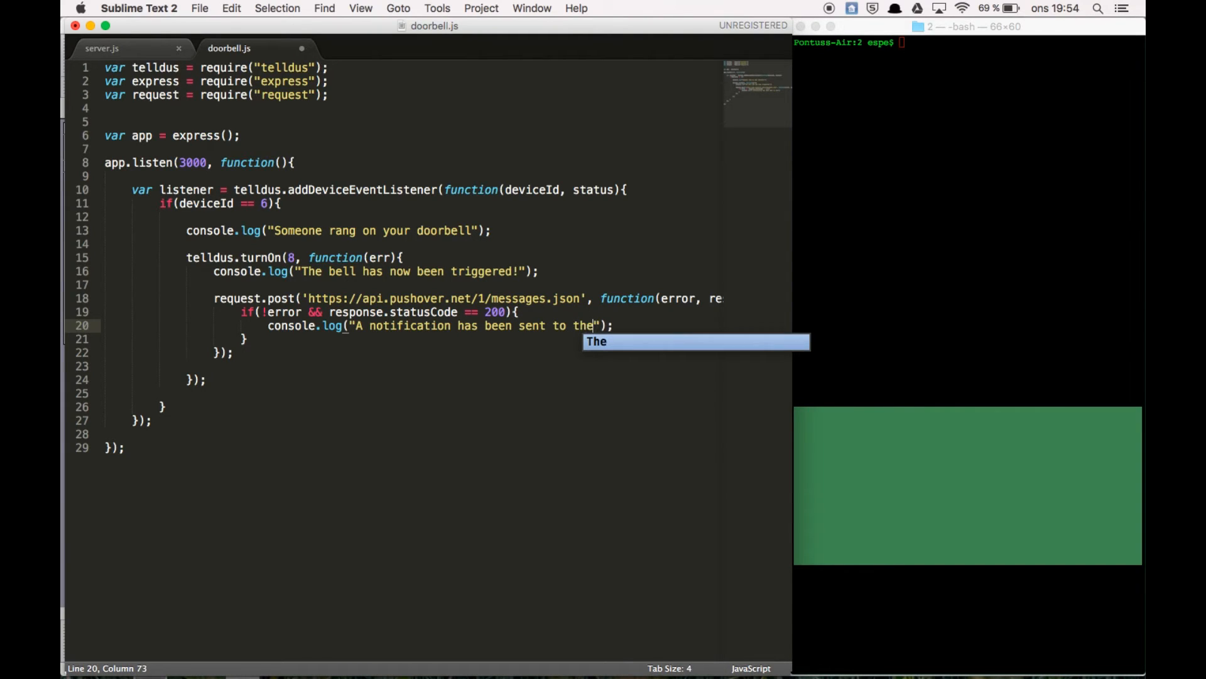
pyautogui.write('phone.')
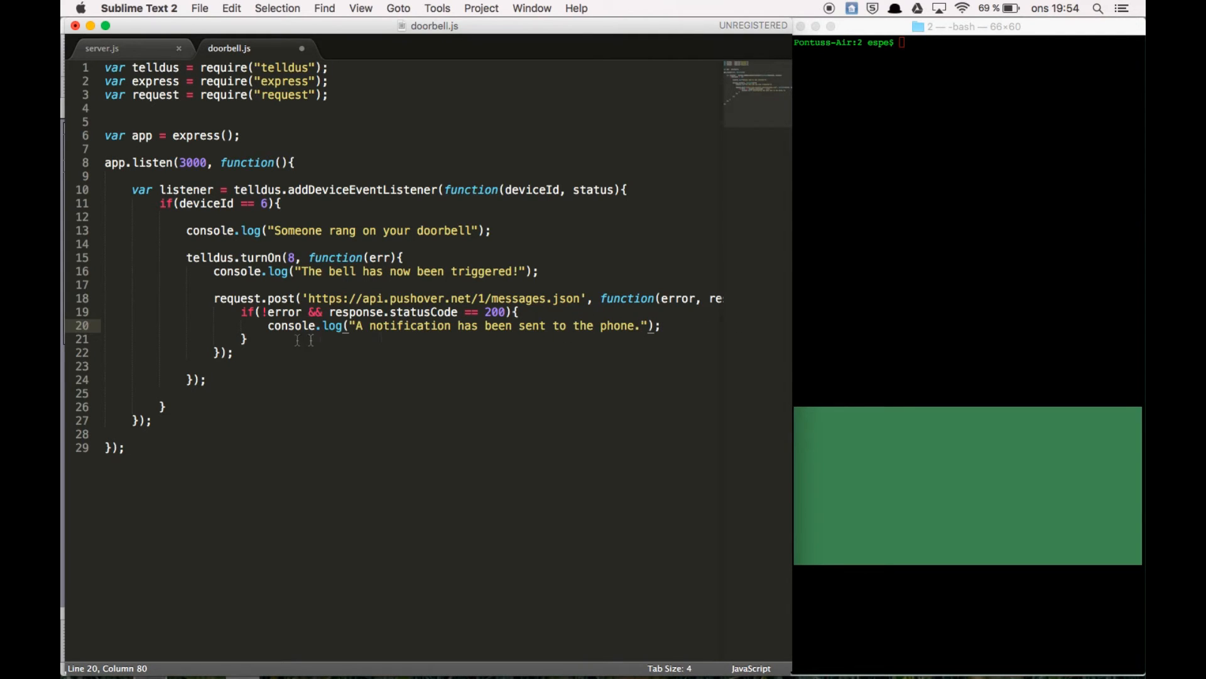
# Step: Chain .form({token: onto the request.post call
pyautogui.click(403, 256)
pyautogui.write('}).form({')
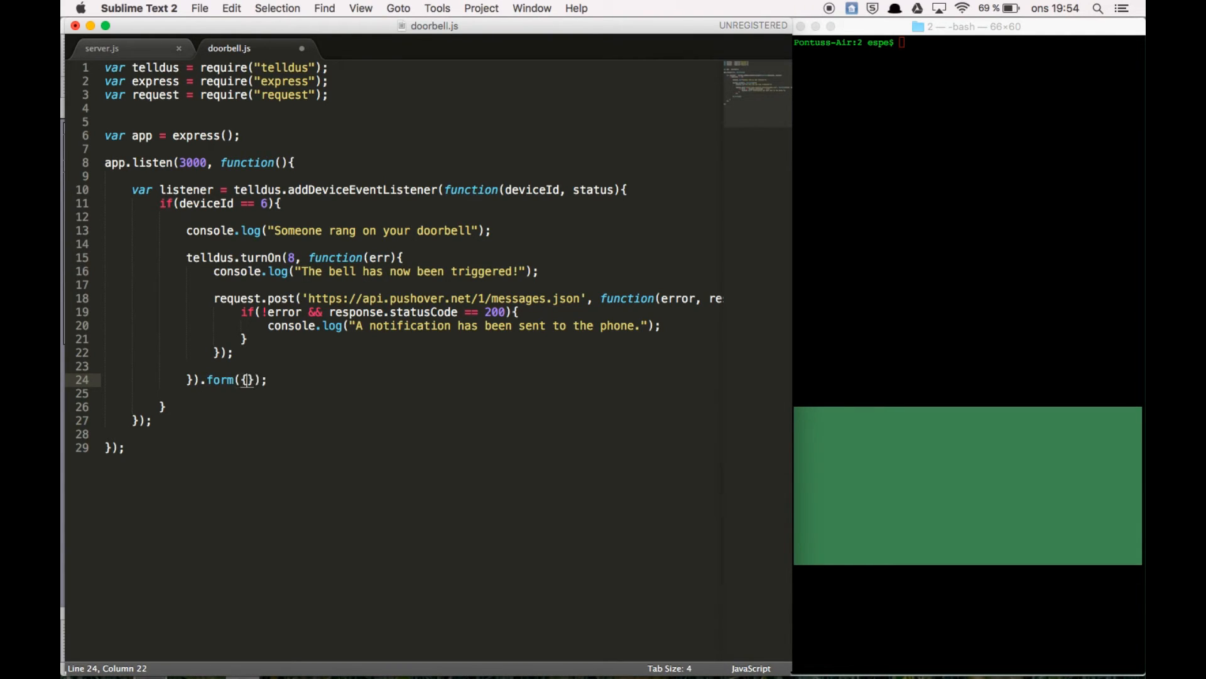
pyautogui.write('t')
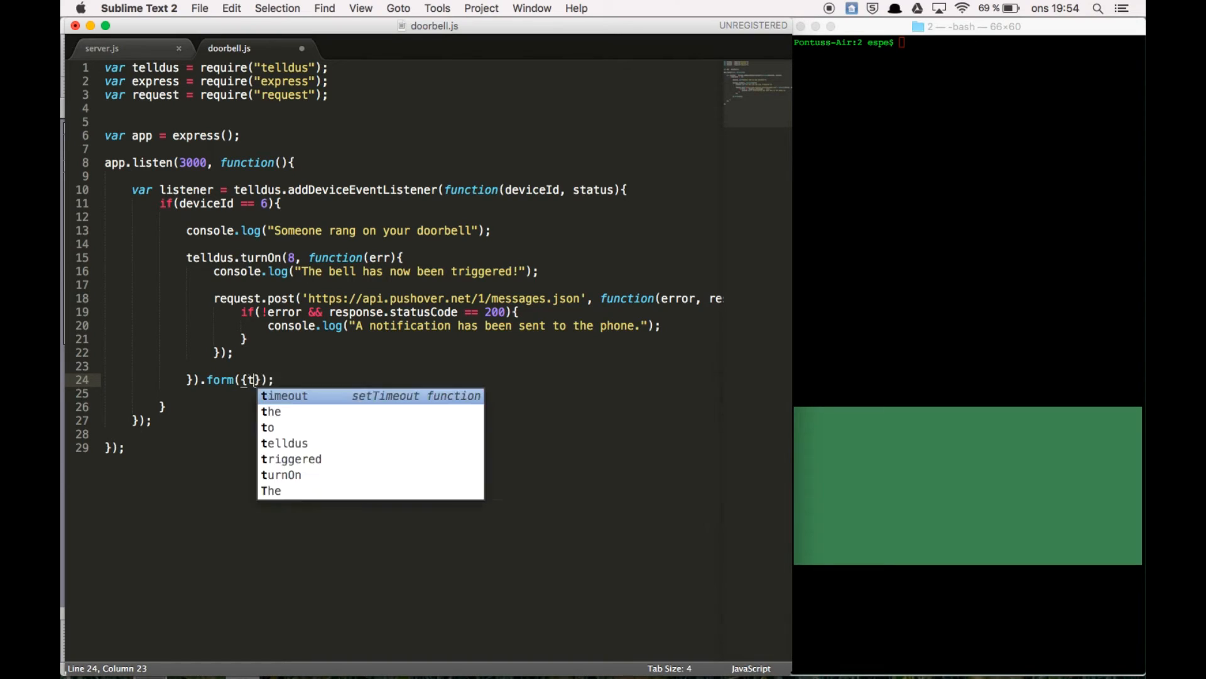
pyautogui.write('oken:')
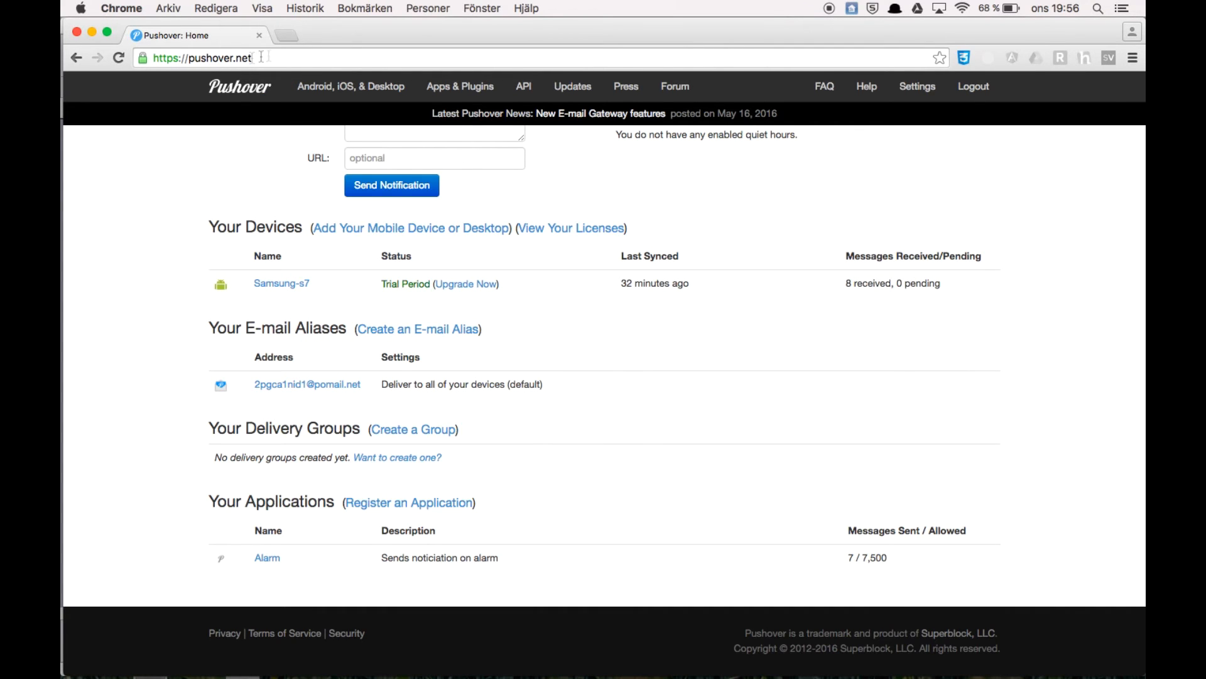
pyautogui.moveTo(722, 300)
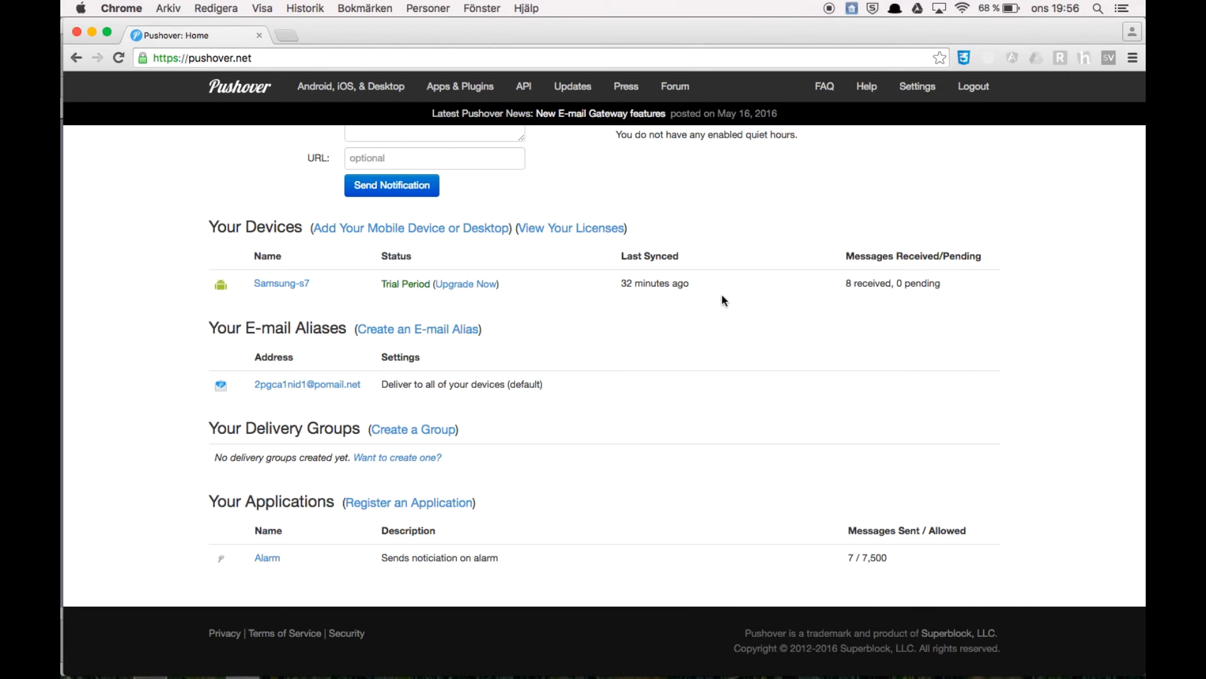
pyautogui.moveTo(975, 85)
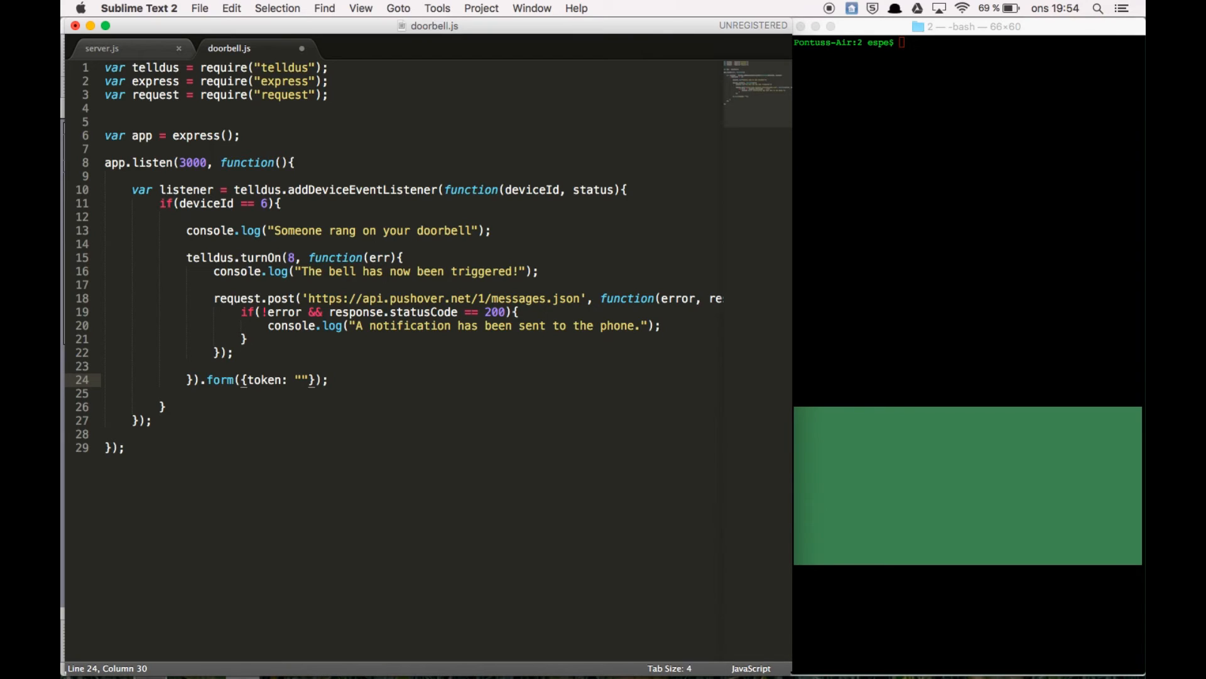
# Step: Add empty token and user fields and device "Samsung-s7" to the form
pyautogui.write('",')
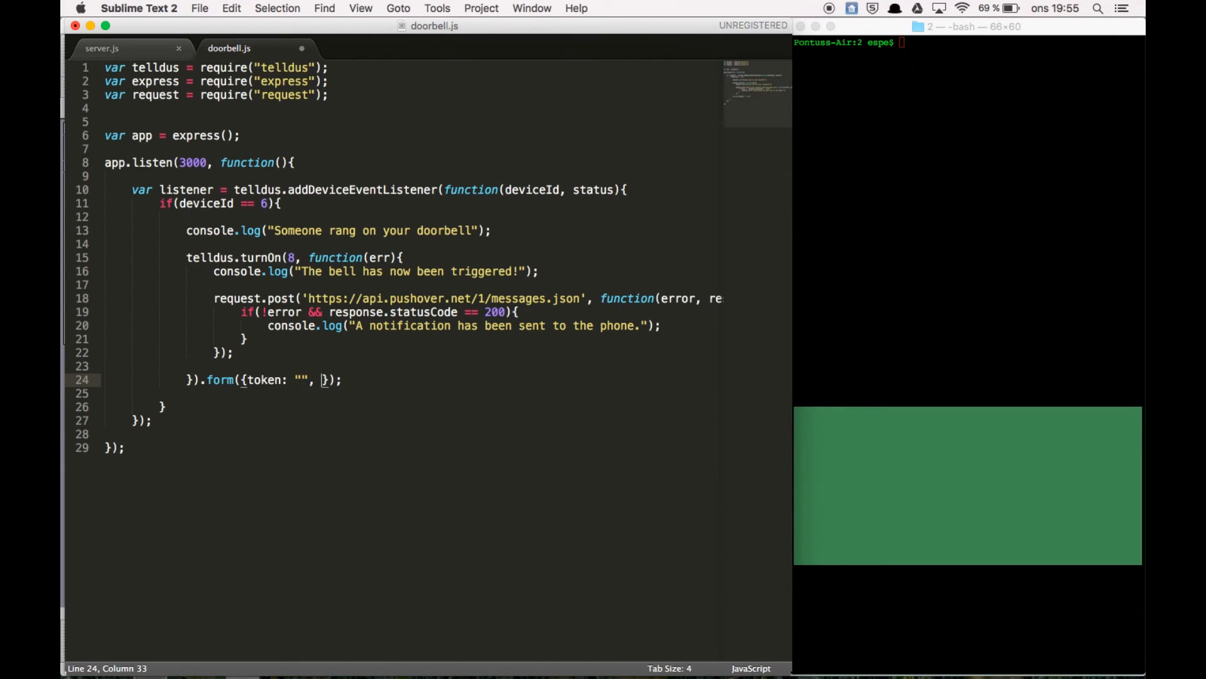
pyautogui.write('us')
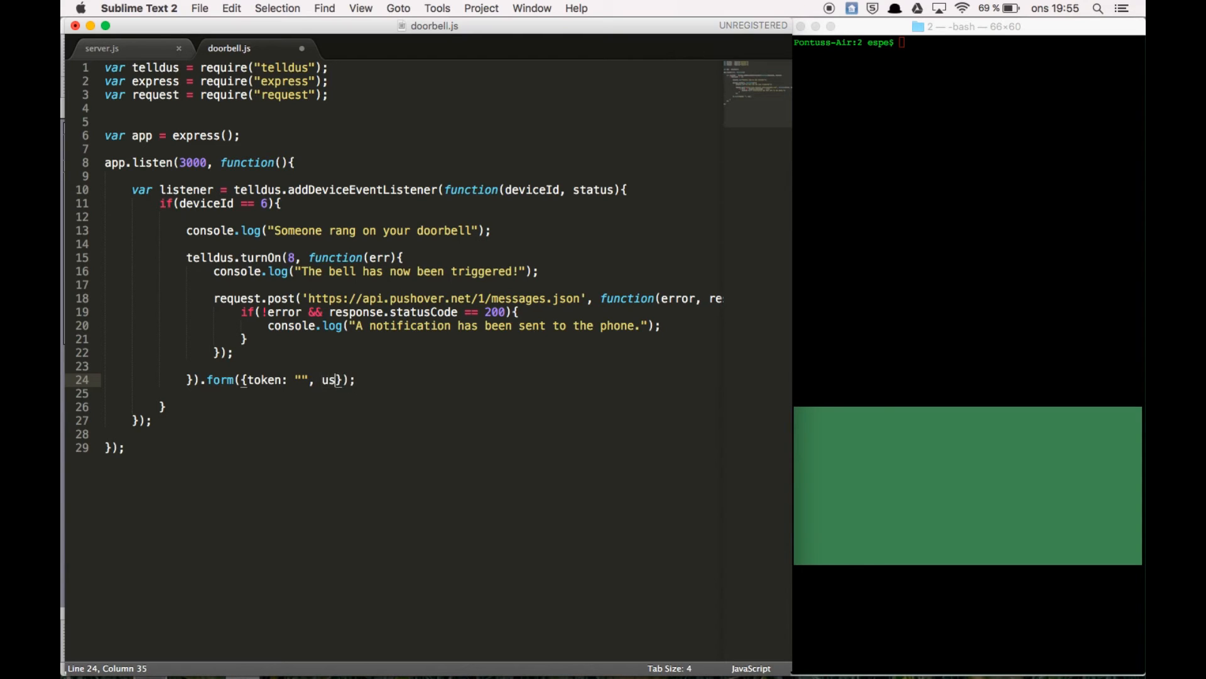
pyautogui.write('er: ",')
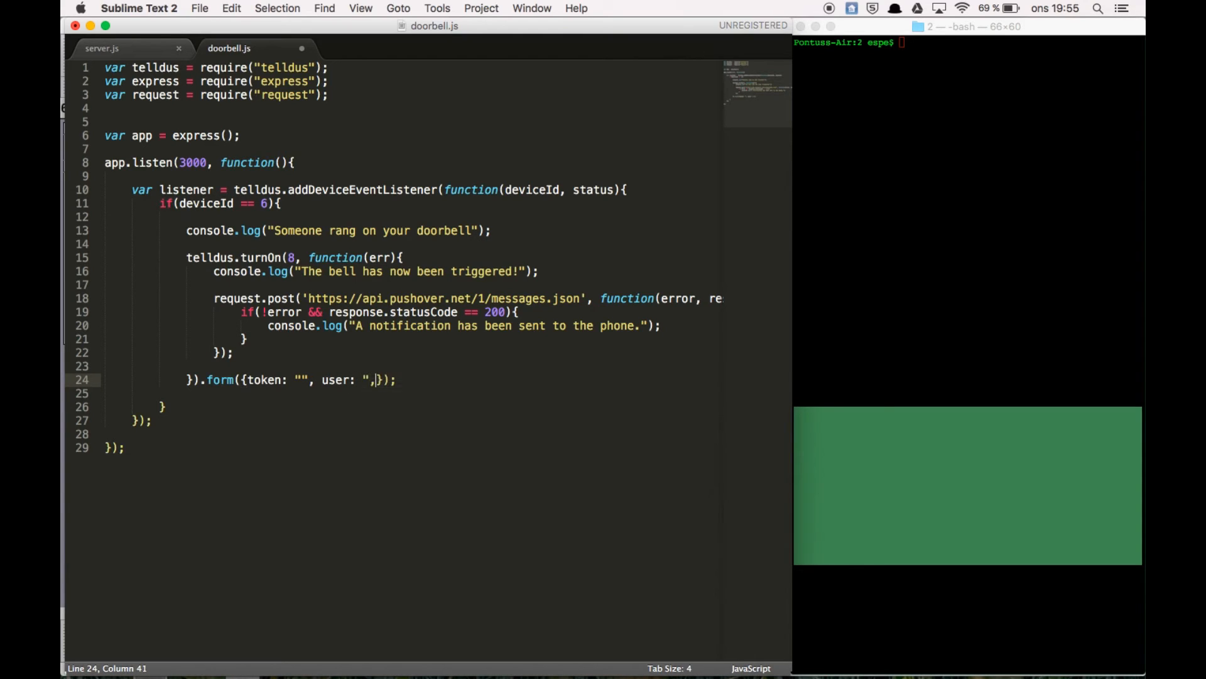
pyautogui.write('"')
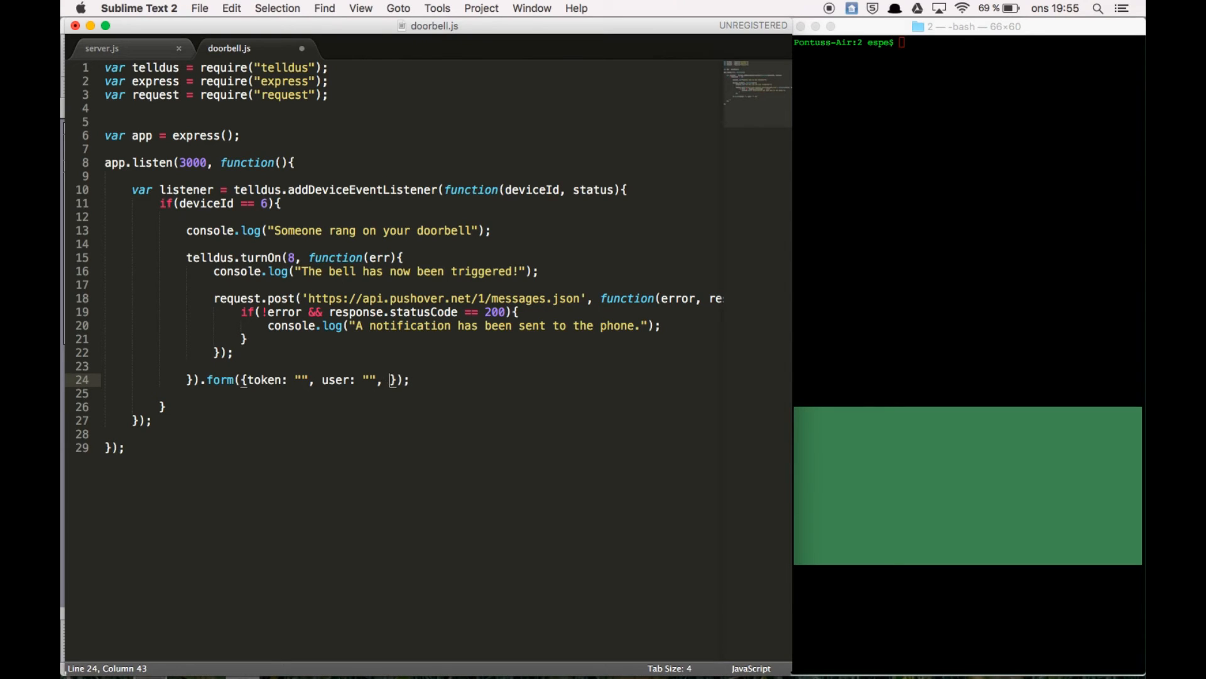
pyautogui.write('device: "Samsung-s7",')
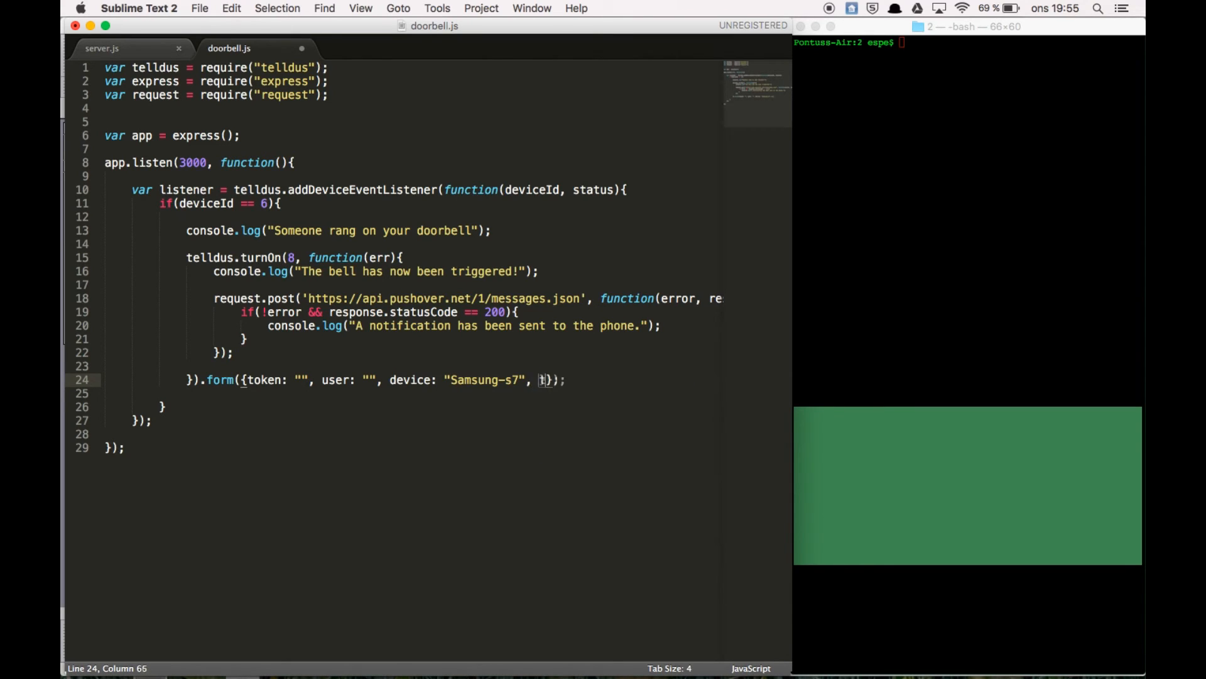
# Step: Add title "Pling Plong" and start a message field beginning "Someo"
pyautogui.write('title: ""')
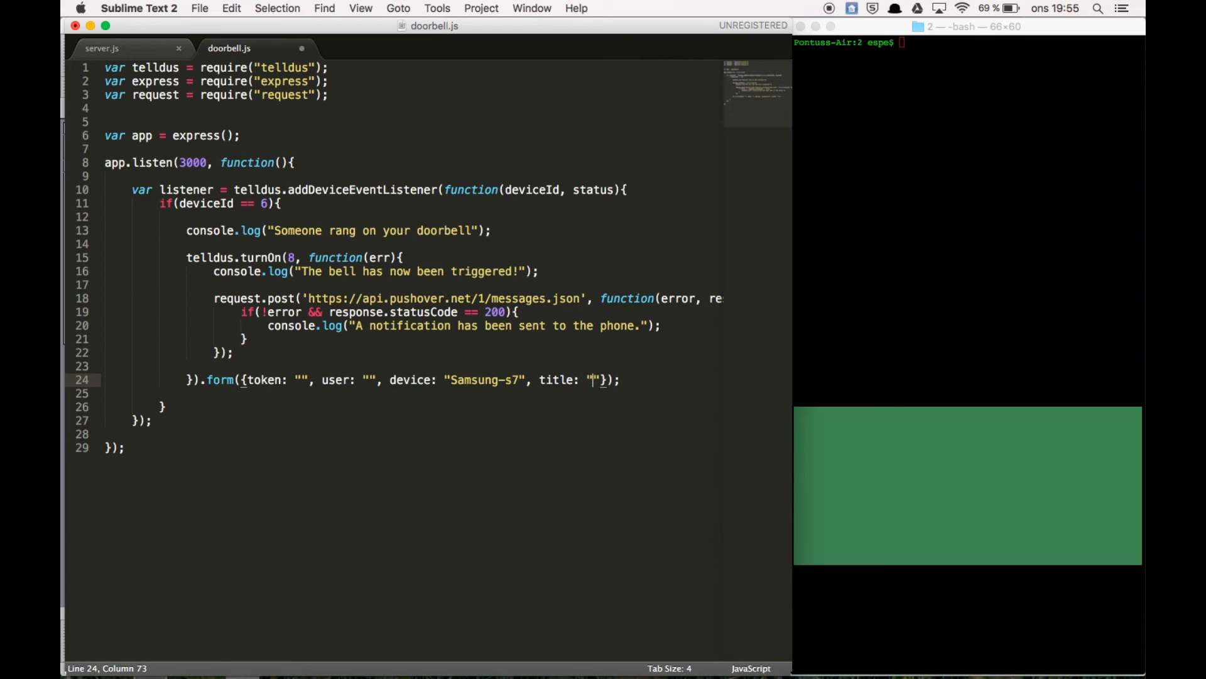
pyautogui.write('Pling Plong')
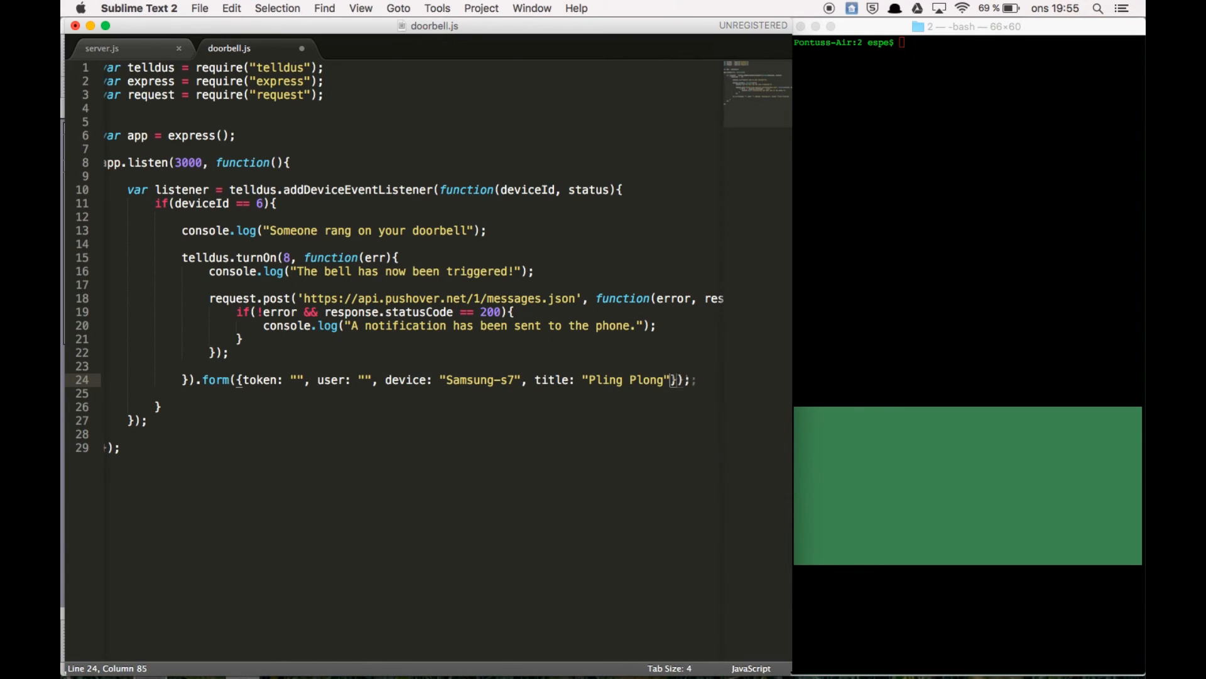
pyautogui.write(', message: "Someo')
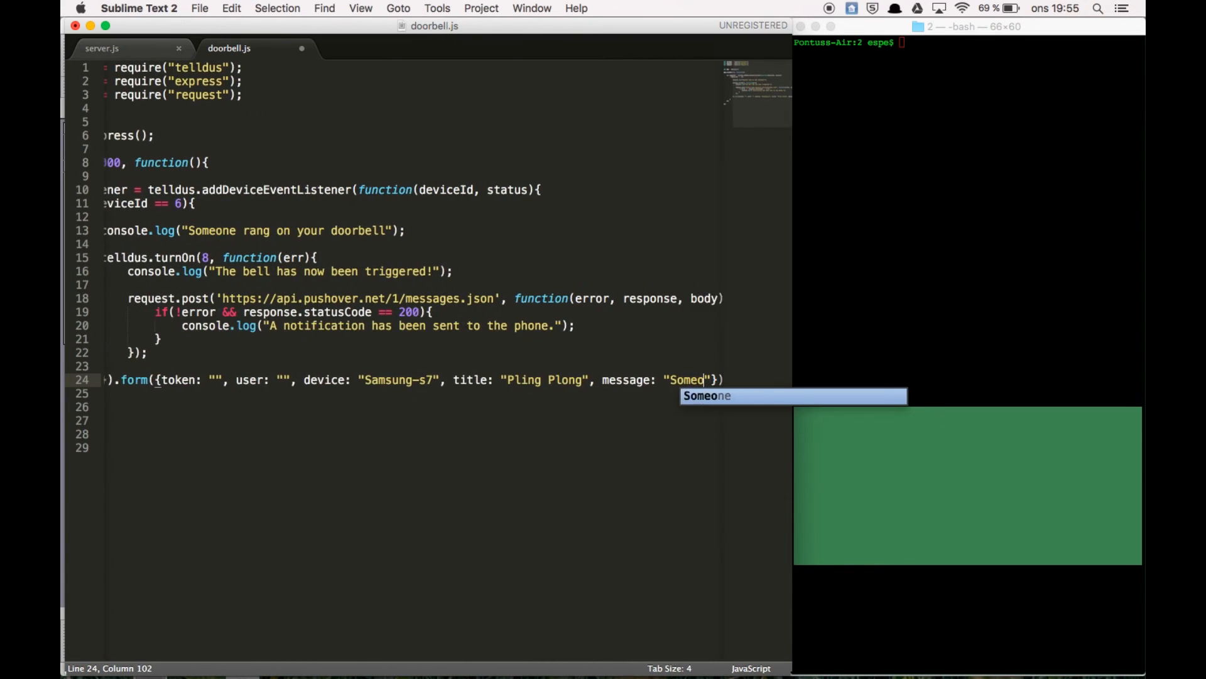